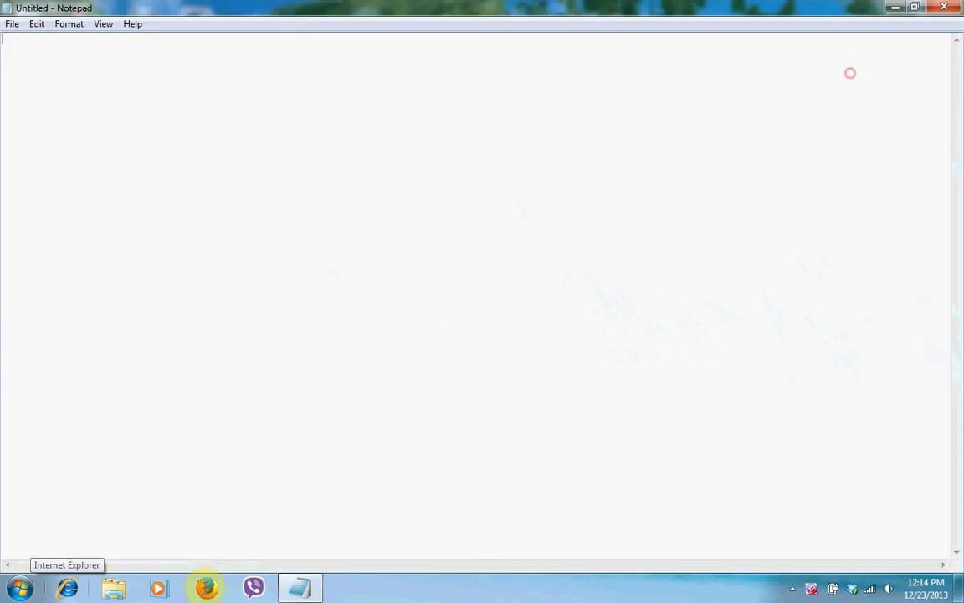
{"action": "mouse_move", "coordinate": [15, 368]}
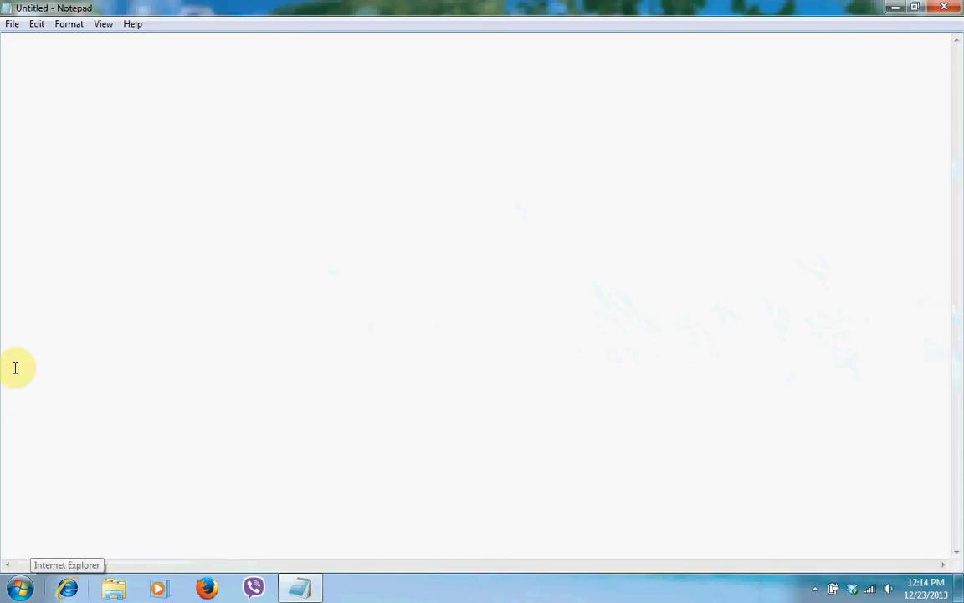
Write 'programming -- the process of creating a instruction for a computer to execute.'.
{"action": "type", "text": "prag"}
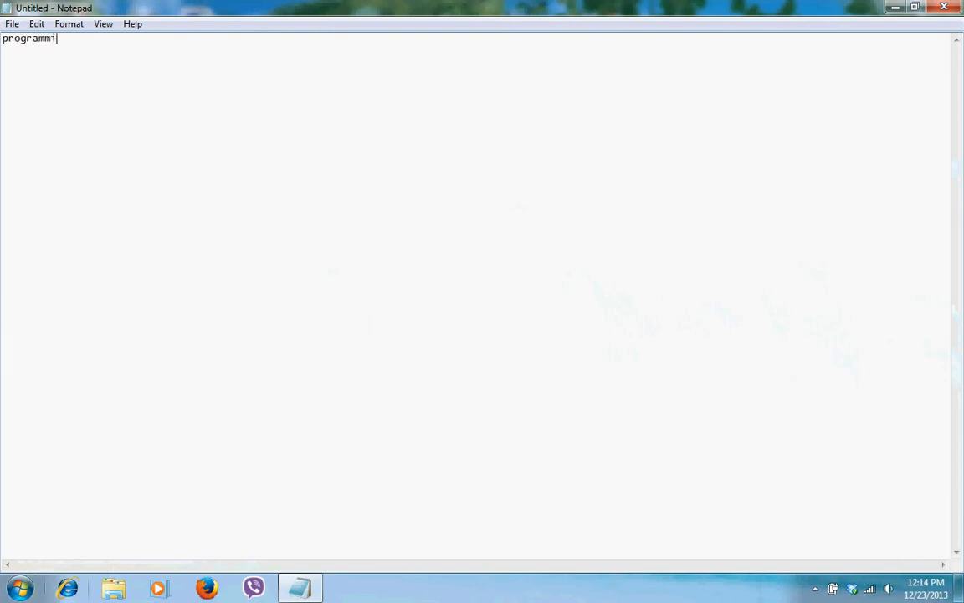
{"action": "type", "text": "ng"}
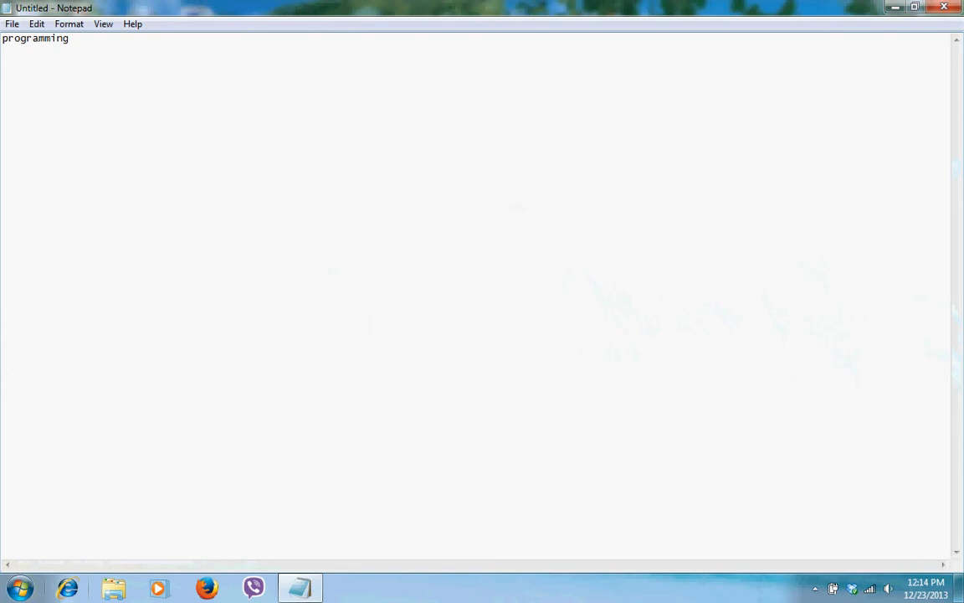
{"action": "type", "text": "--"}
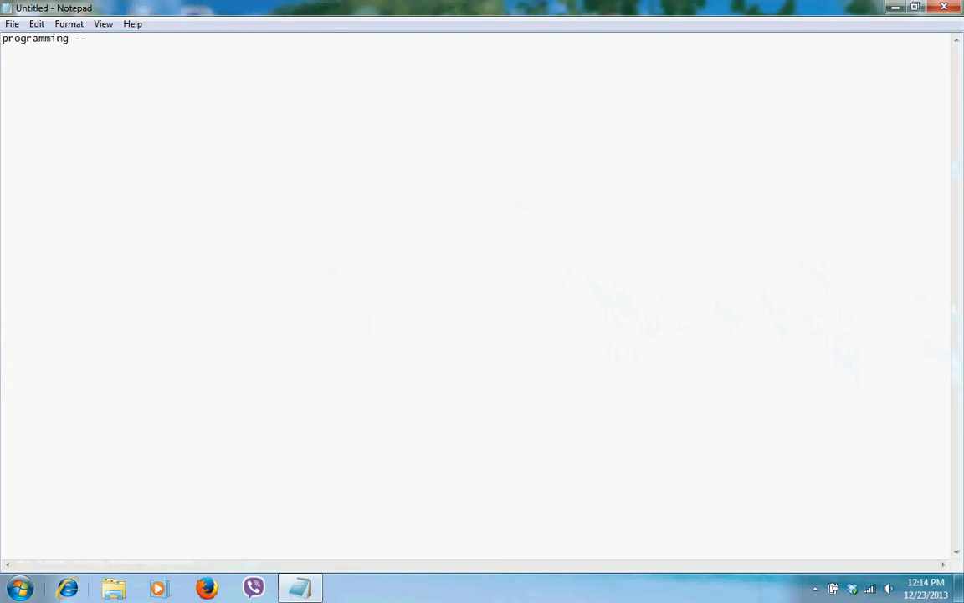
{"action": "type", "text": "the process o"}
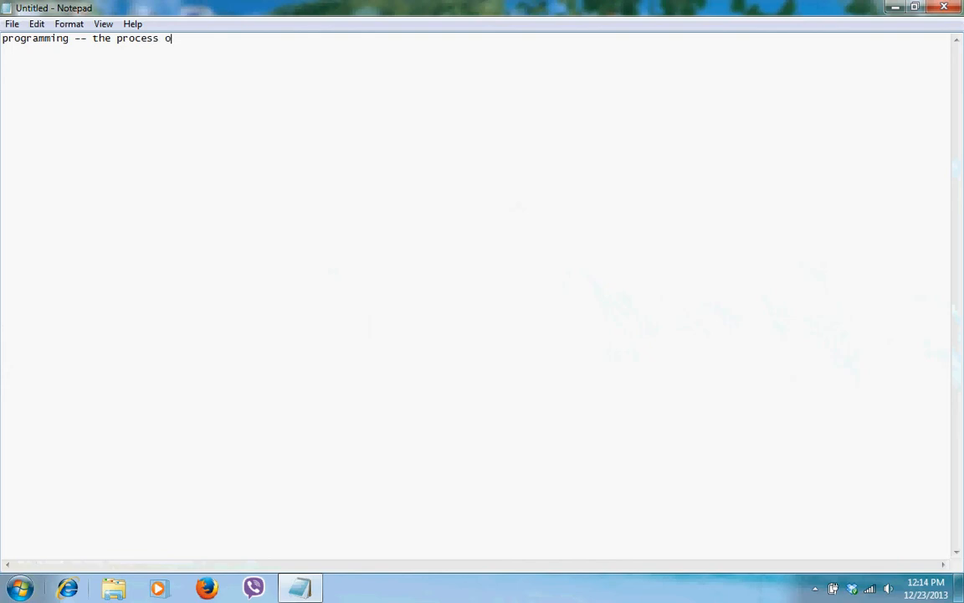
{"action": "type", "text": "f creating a"}
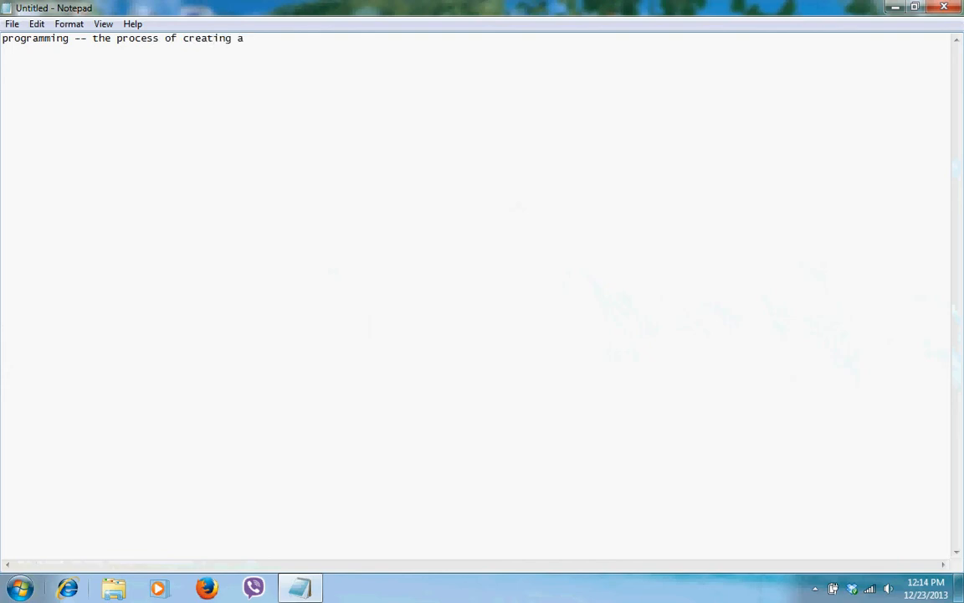
{"action": "type", "text": "inst"}
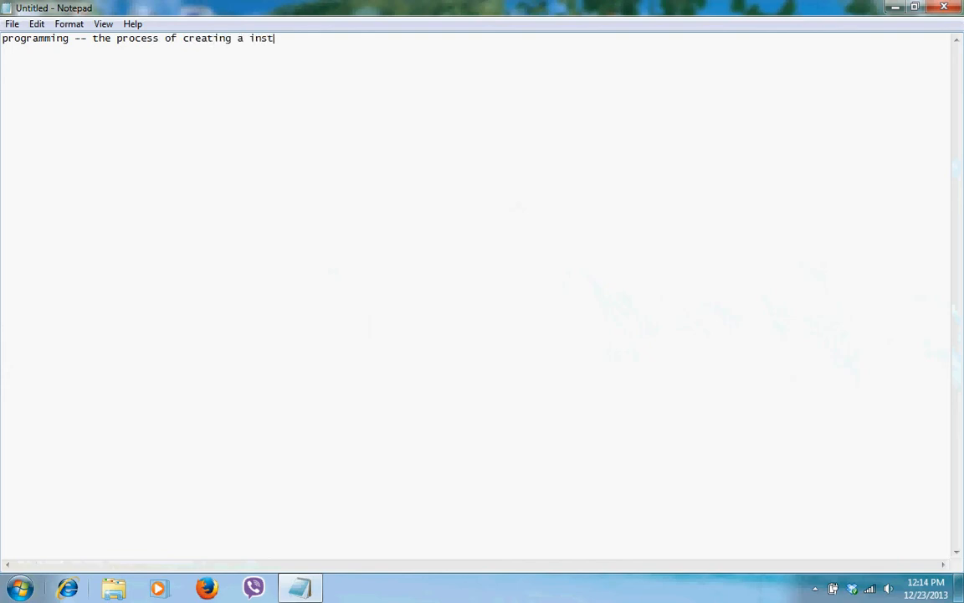
{"action": "type", "text": "ruction for a computer to"}
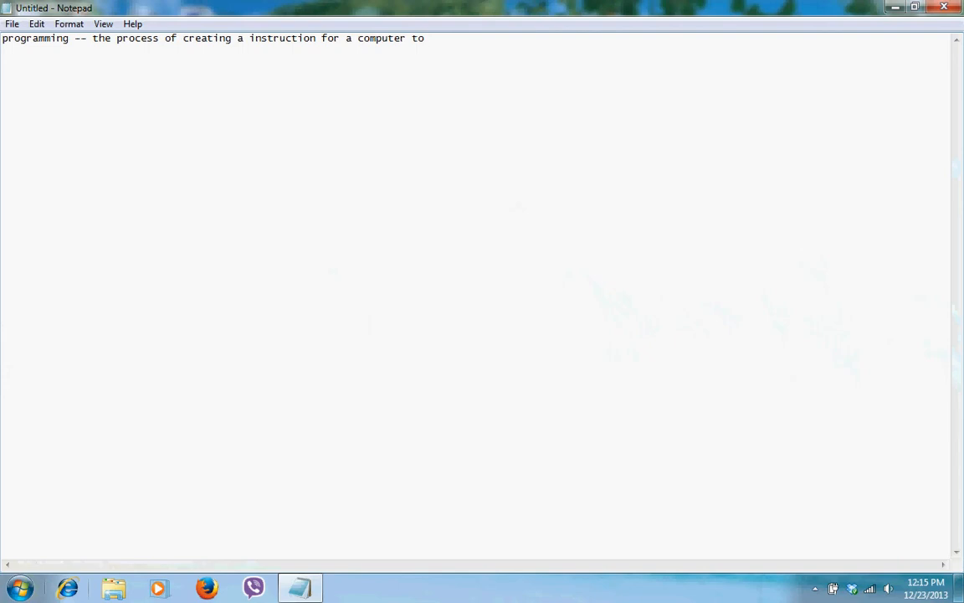
{"action": "type", "text": "execute."}
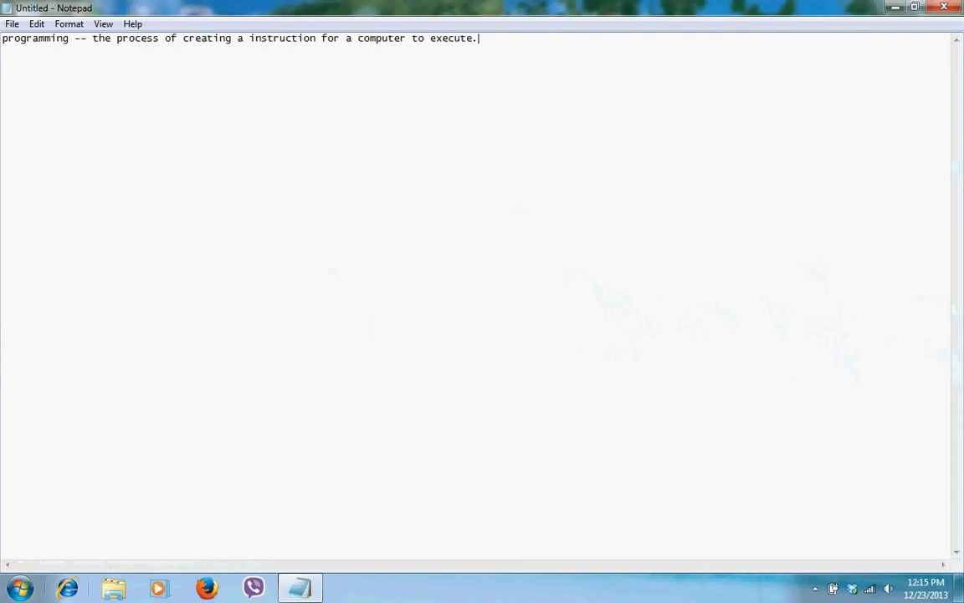
{"action": "mouse_move", "coordinate": [521, 42]}
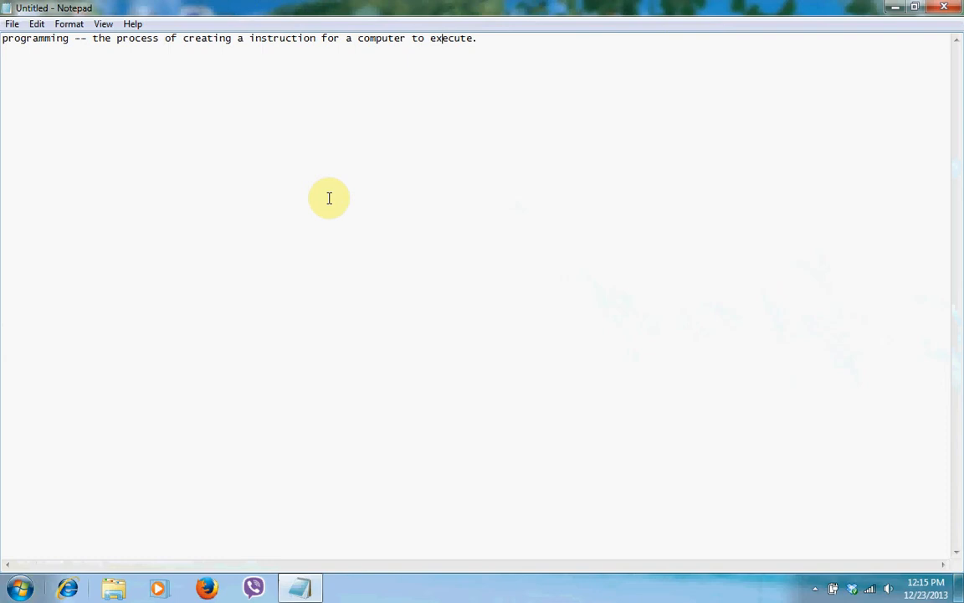
{"action": "mouse_move", "coordinate": [388, 280]}
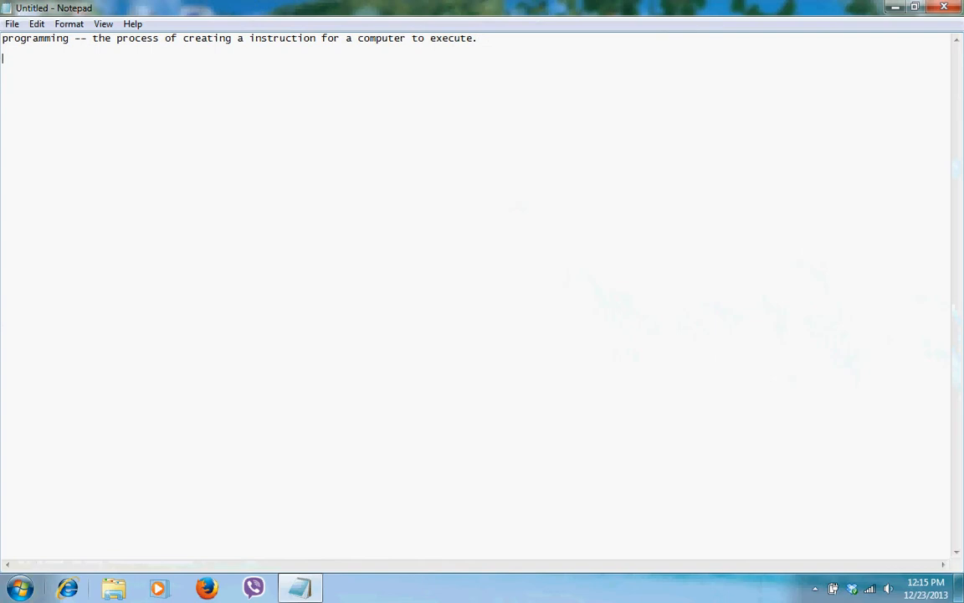
Write 'program -- a list of instructions for a computer to execute.' on its own line.
{"action": "type", "text": "program"}
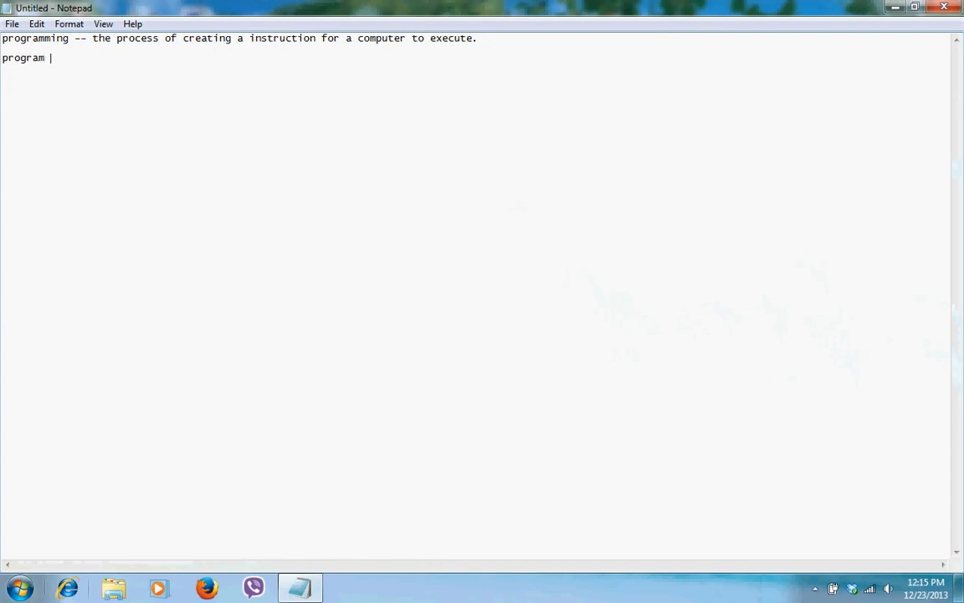
{"action": "type", "text": "--"}
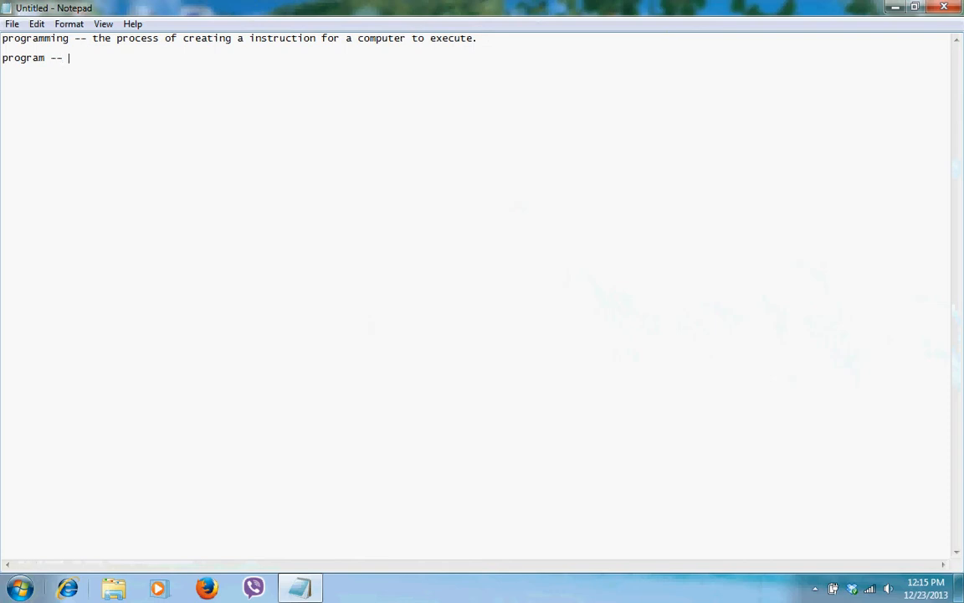
{"action": "type", "text": "a list of"}
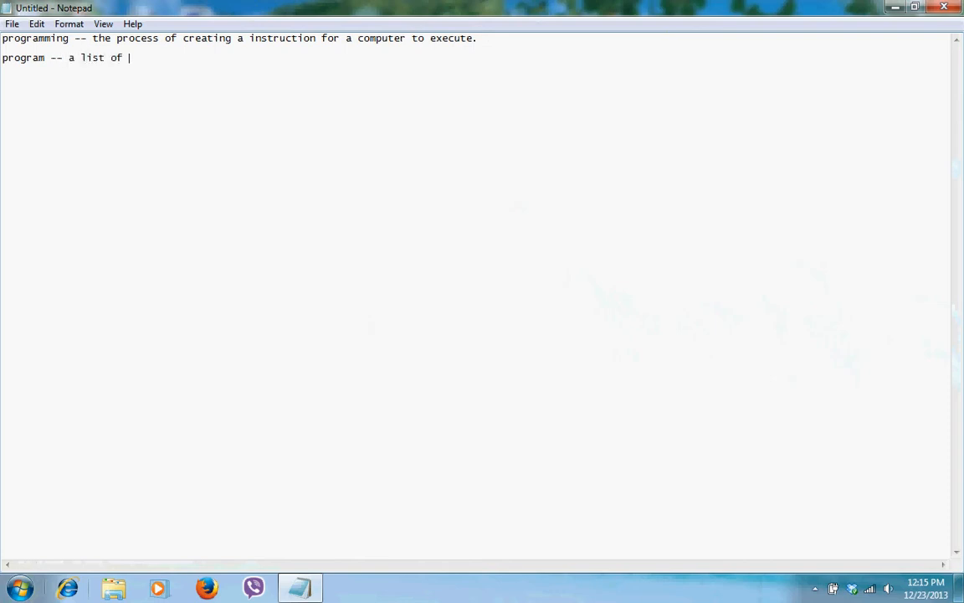
{"action": "type", "text": "instr"}
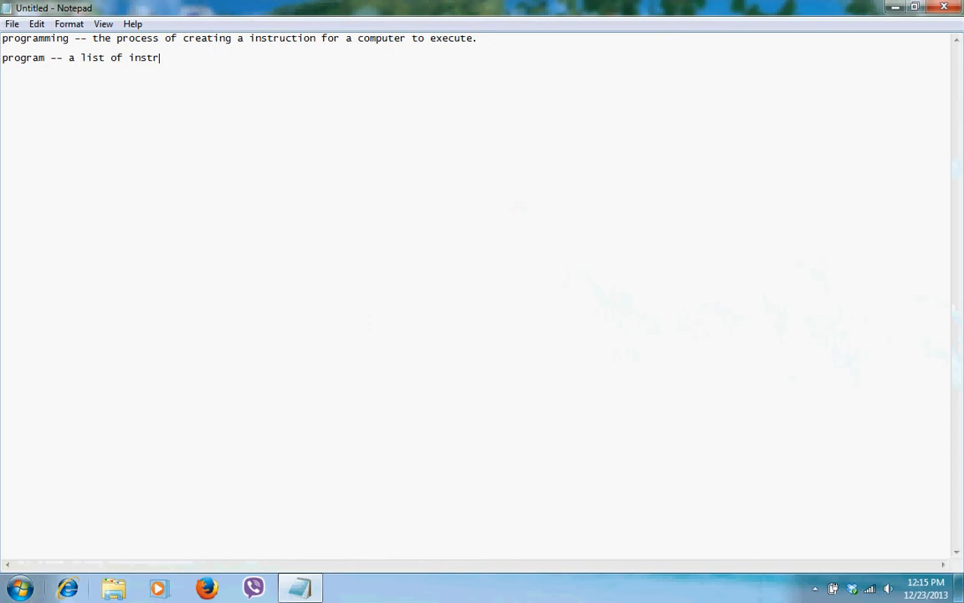
{"action": "type", "text": "uctions"}
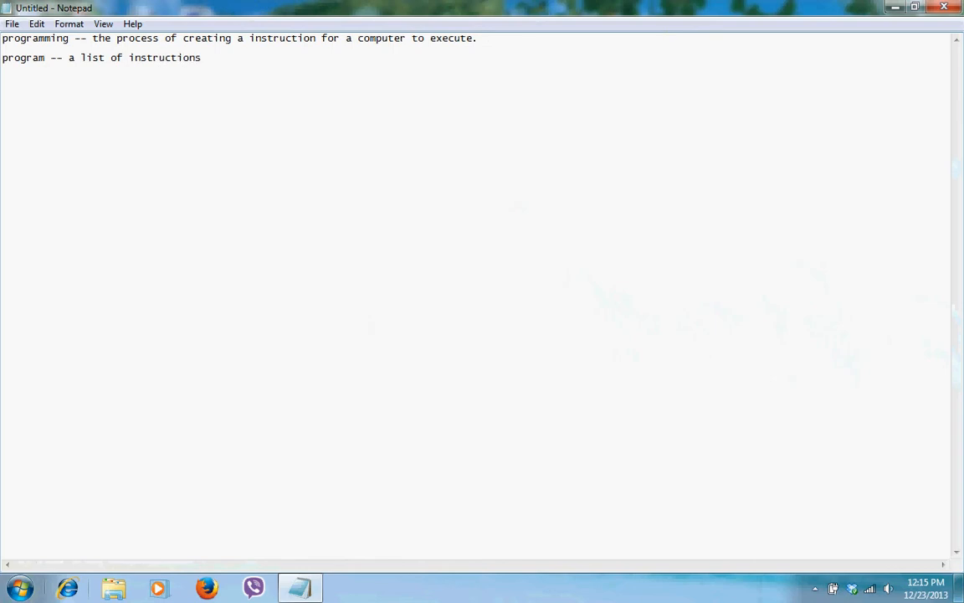
{"action": "type", "text": "for a computer"}
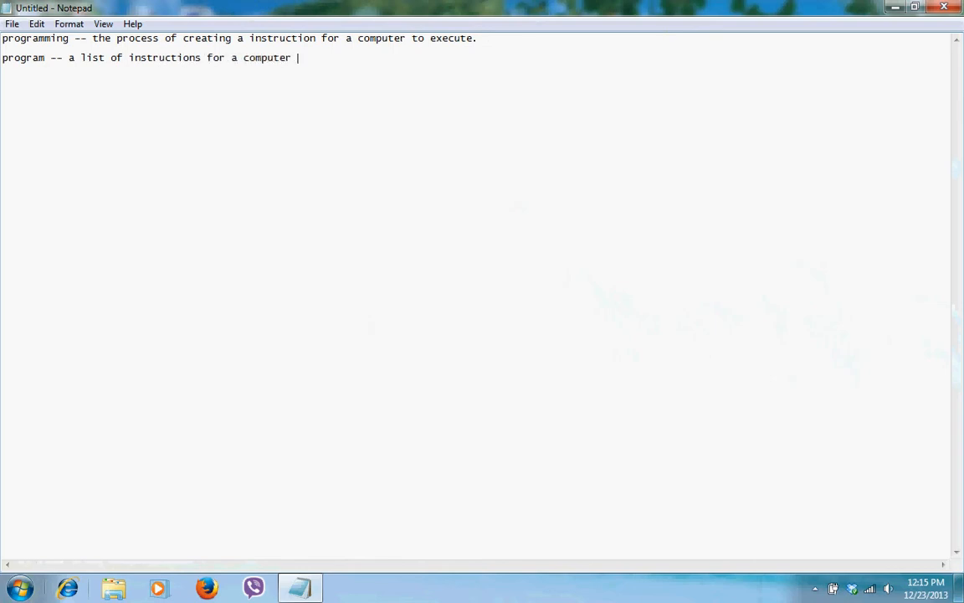
{"action": "type", "text": "to execu"}
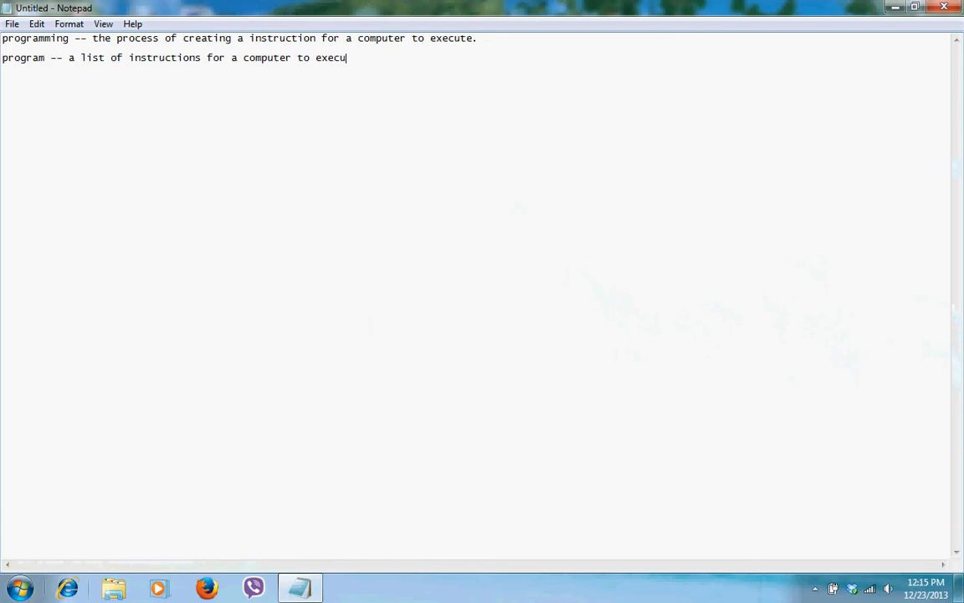
{"action": "type", "text": "te."}
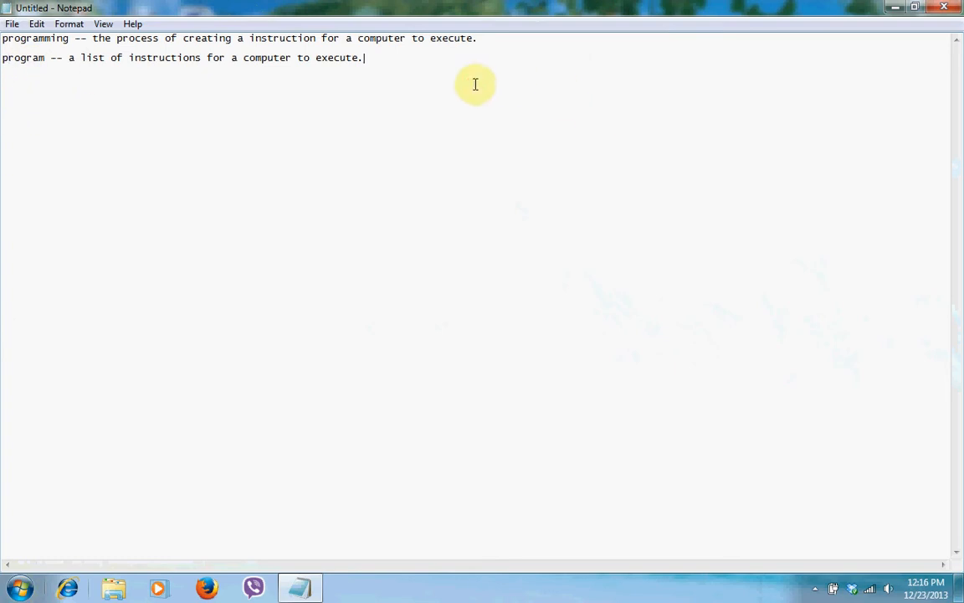
{"action": "key", "text": "enter"}
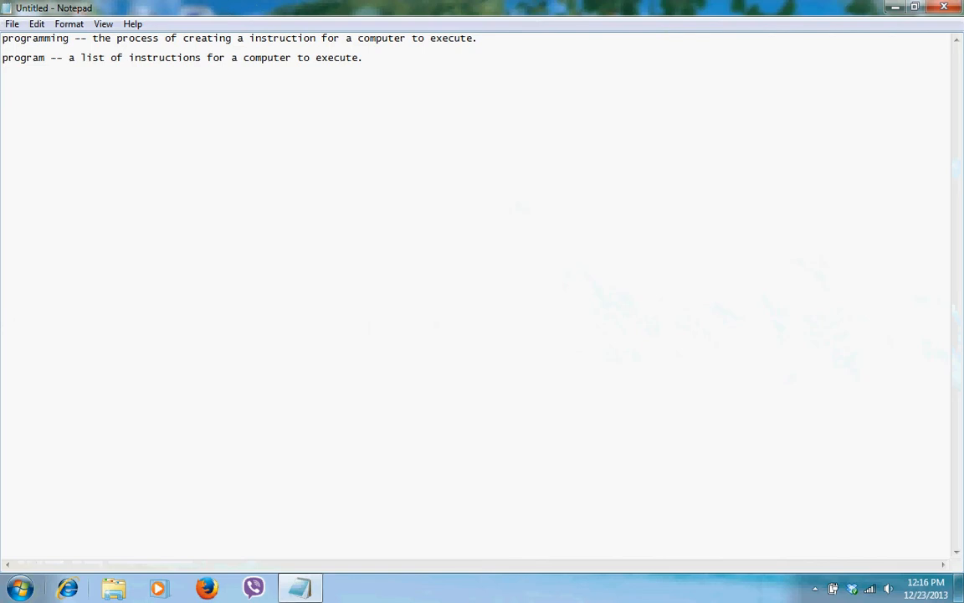
{"action": "type", "text": "s"}
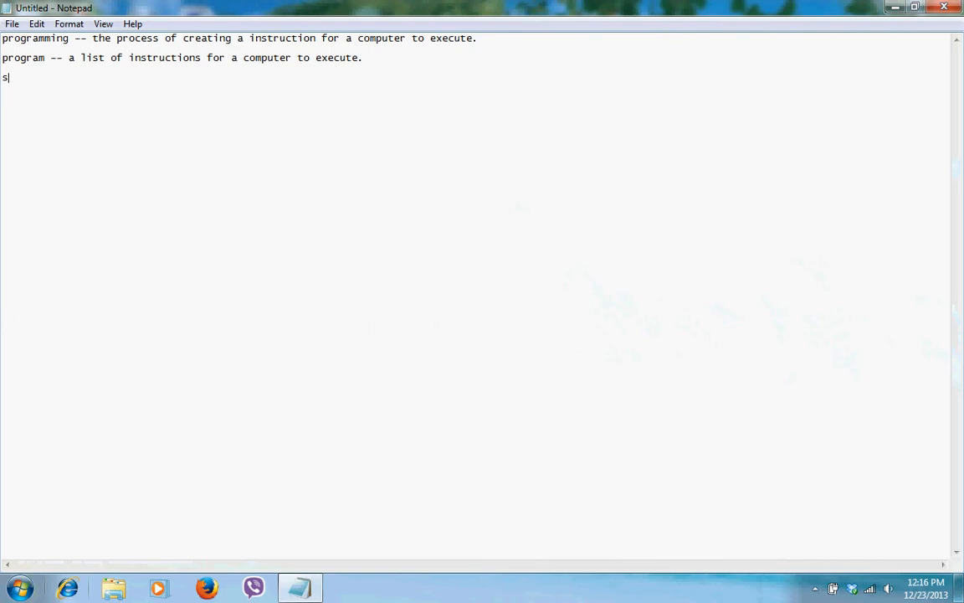
Start the 'syntax --' entry, removing a stray 'a' after it.
{"action": "type", "text": "yn"}
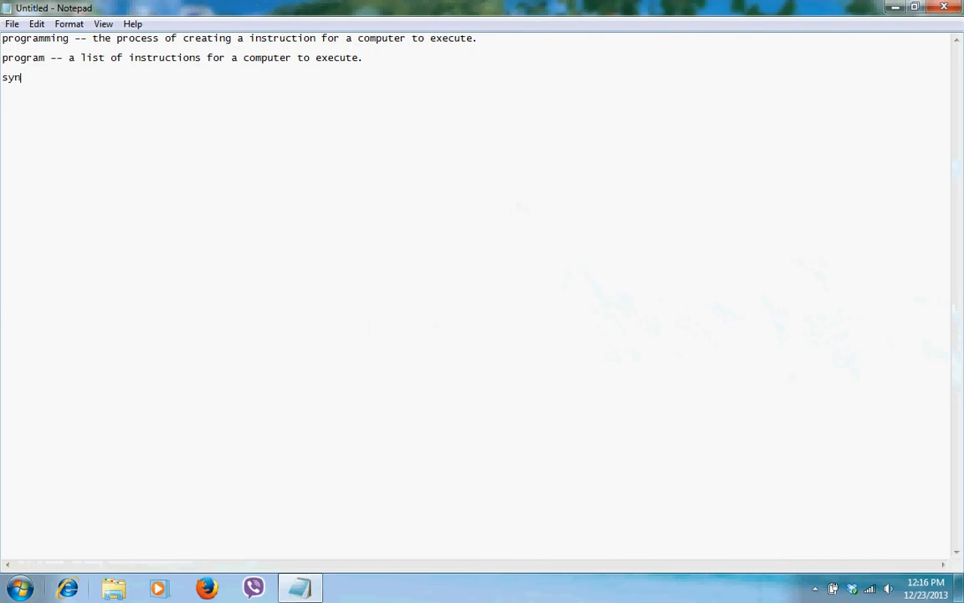
{"action": "type", "text": "tax --"}
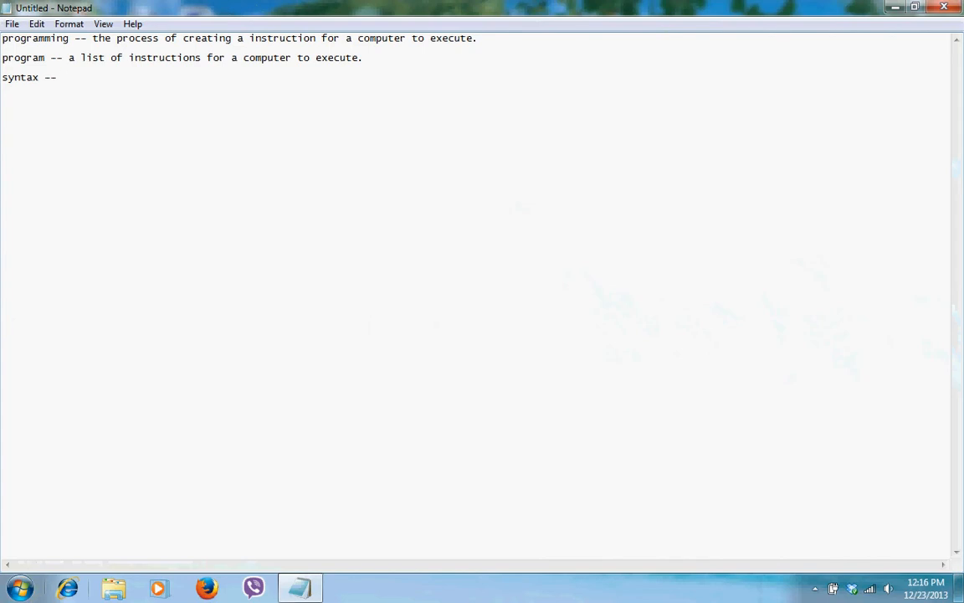
{"action": "type", "text": "a"}
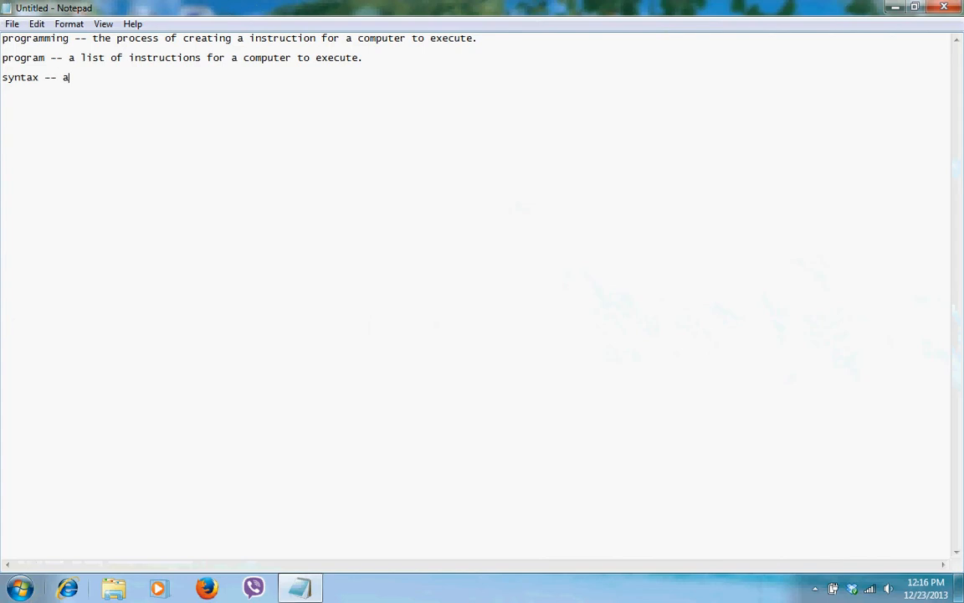
{"action": "key", "text": "Backspace"}
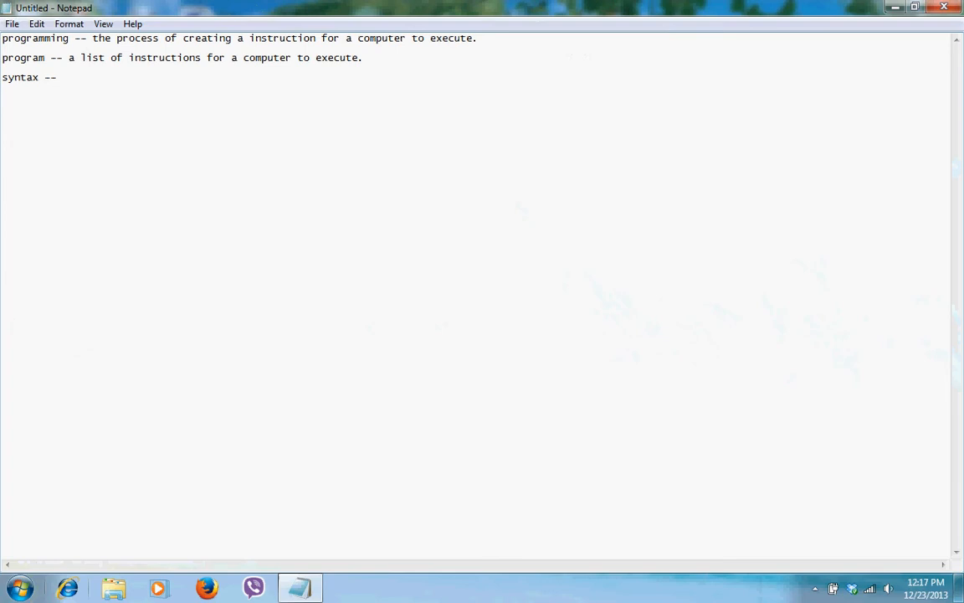
{"action": "type", "text": "c"}
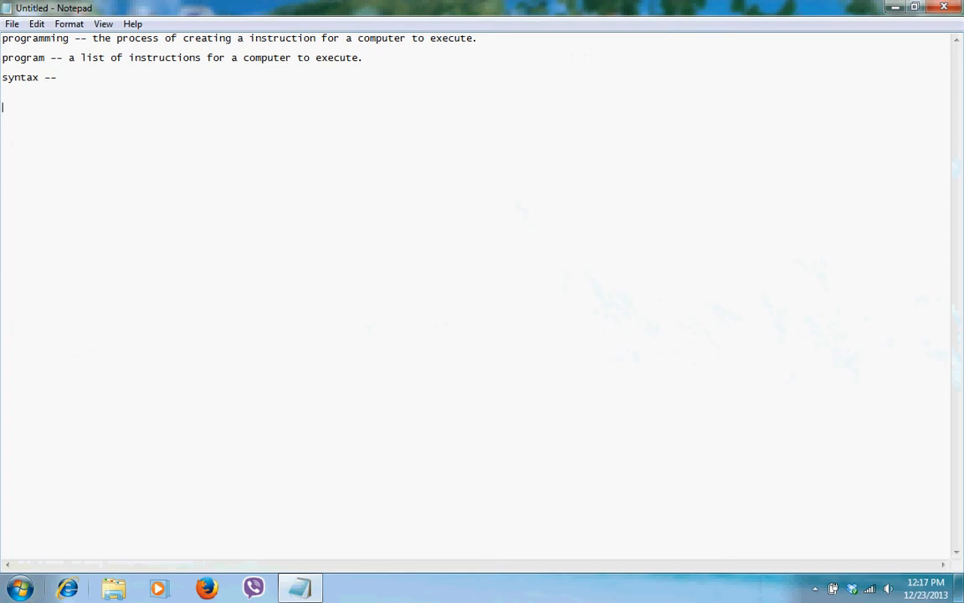
Add a 'C Syntax' heading with Java, Python, C++ and Scratch listed beneath.
{"action": "type", "text": "c su"}
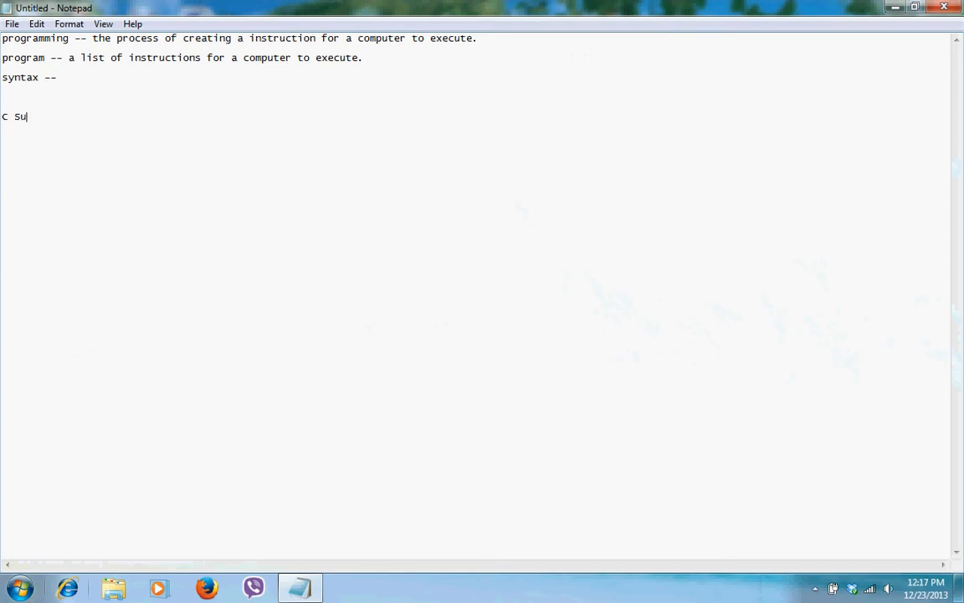
{"action": "type", "text": "yntax"}
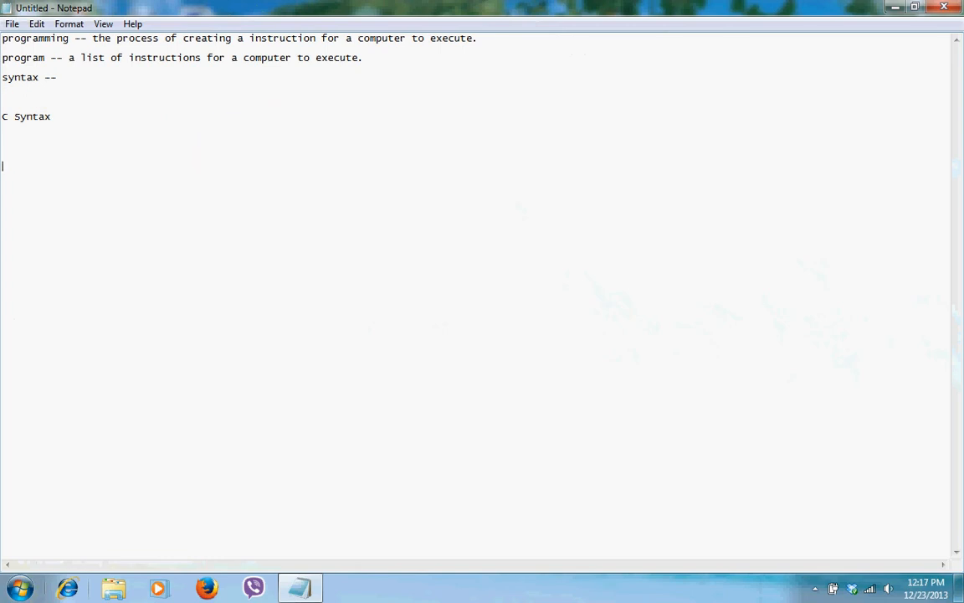
{"action": "mouse_move", "coordinate": [63, 171]}
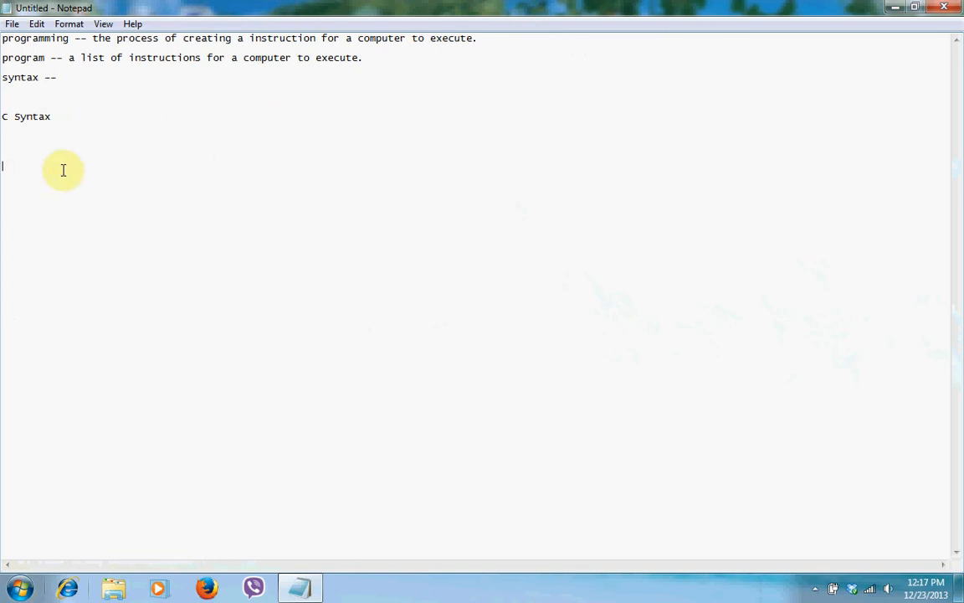
{"action": "type", "text": "Java"}
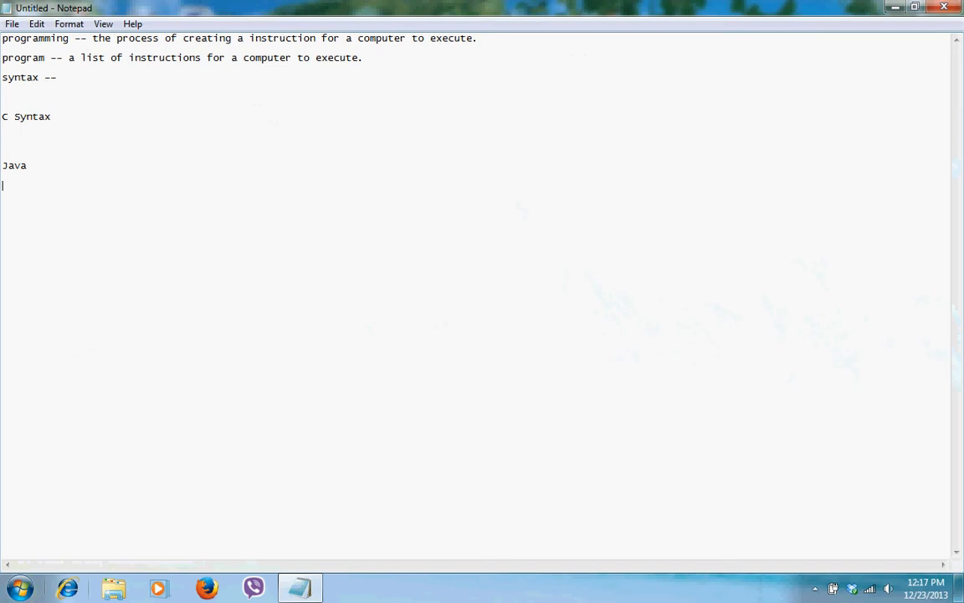
{"action": "type", "text": "Python"}
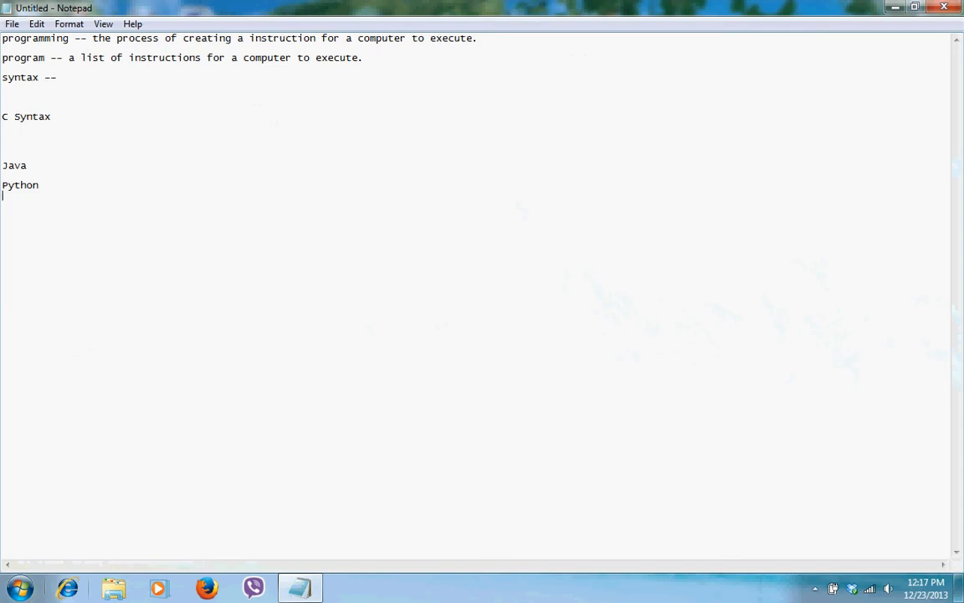
{"action": "type", "text": "c"}
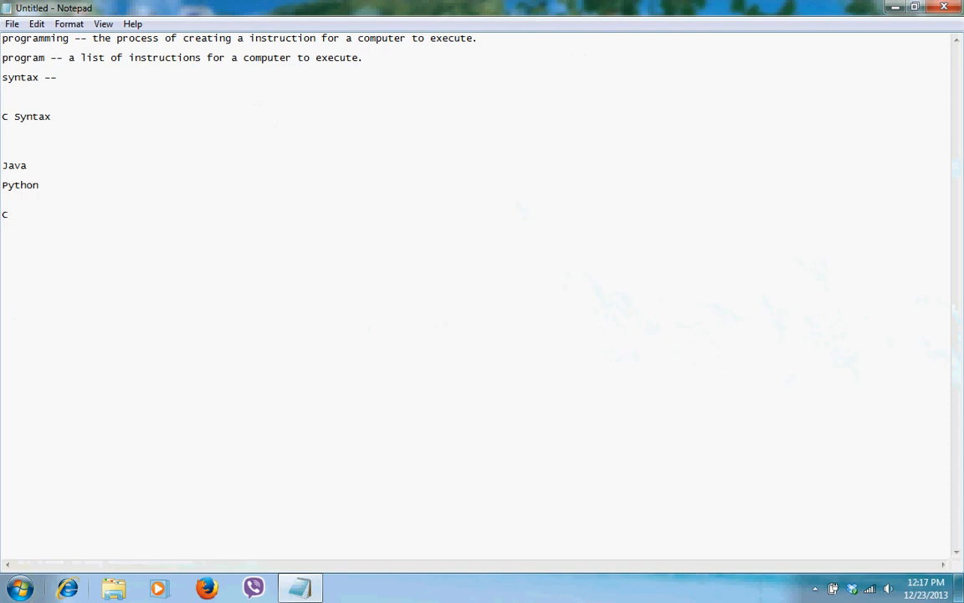
{"action": "type", "text": "++"}
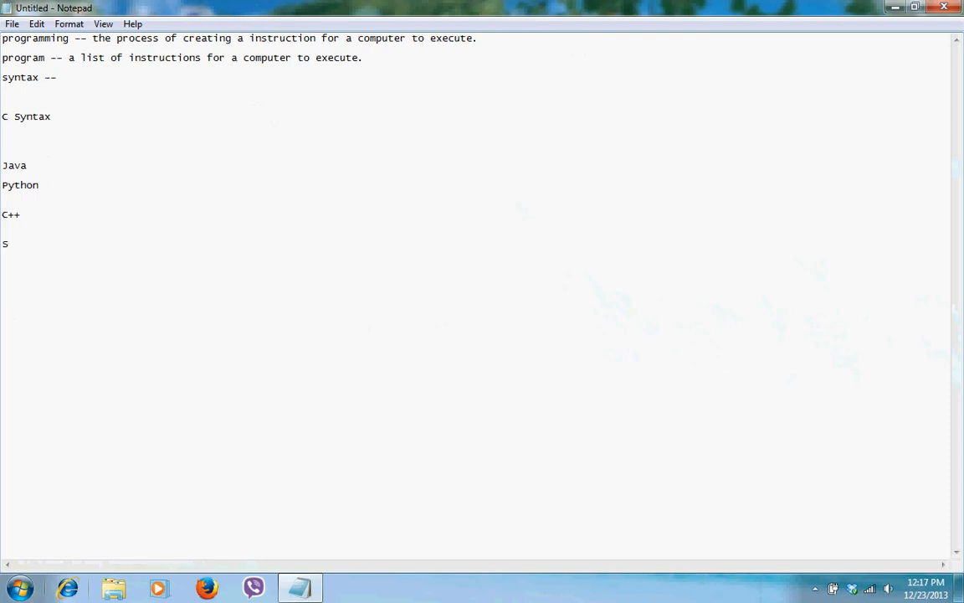
{"action": "type", "text": "cratch"}
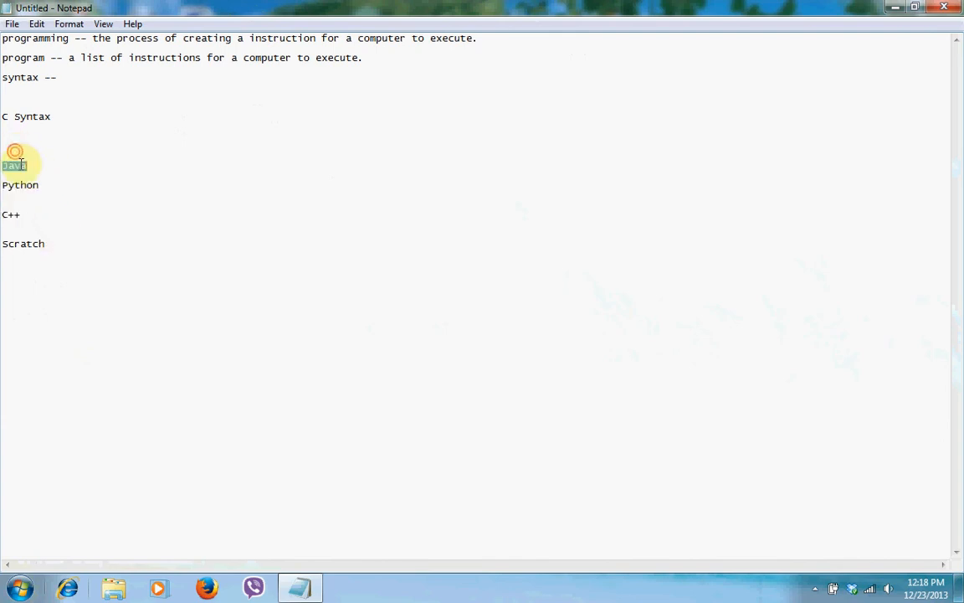
{"action": "right_click", "coordinate": [100, 186]}
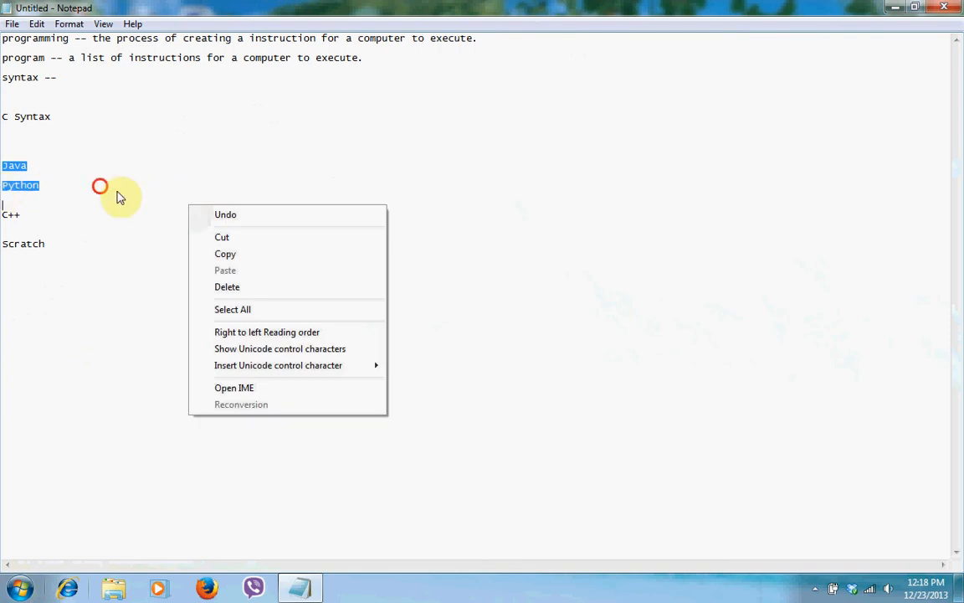
{"action": "left_click", "coordinate": [167, 220]}
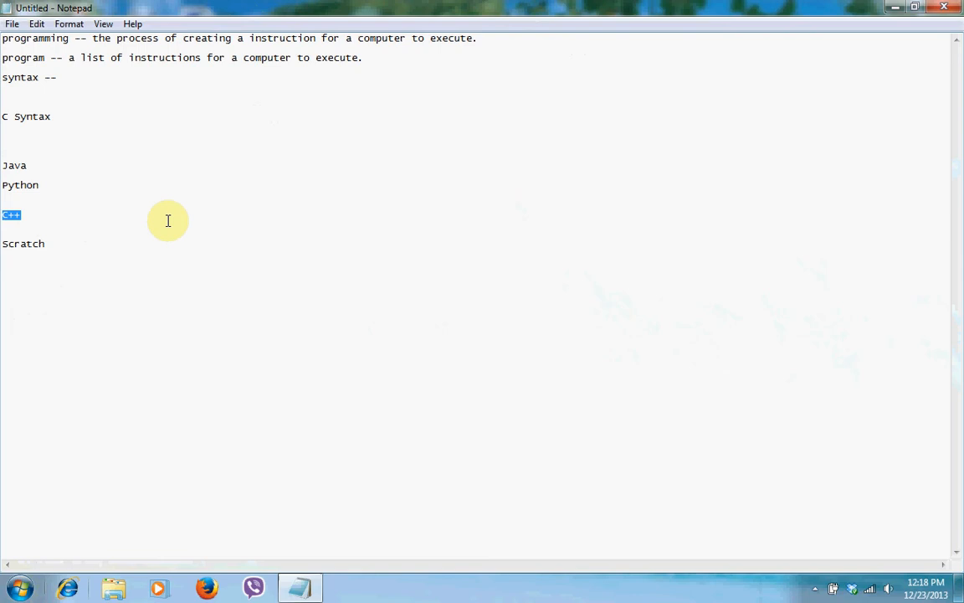
{"action": "left_click", "coordinate": [110, 75]}
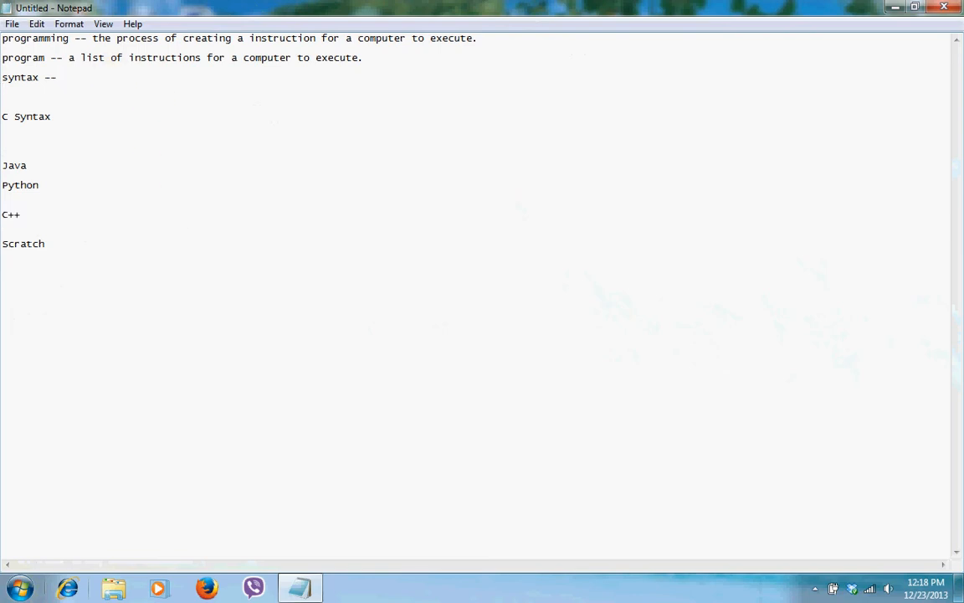
Complete the syntax entry with 'an unbrella term for like instructions.'.
{"action": "type", "text": "an unbrella term for like"}
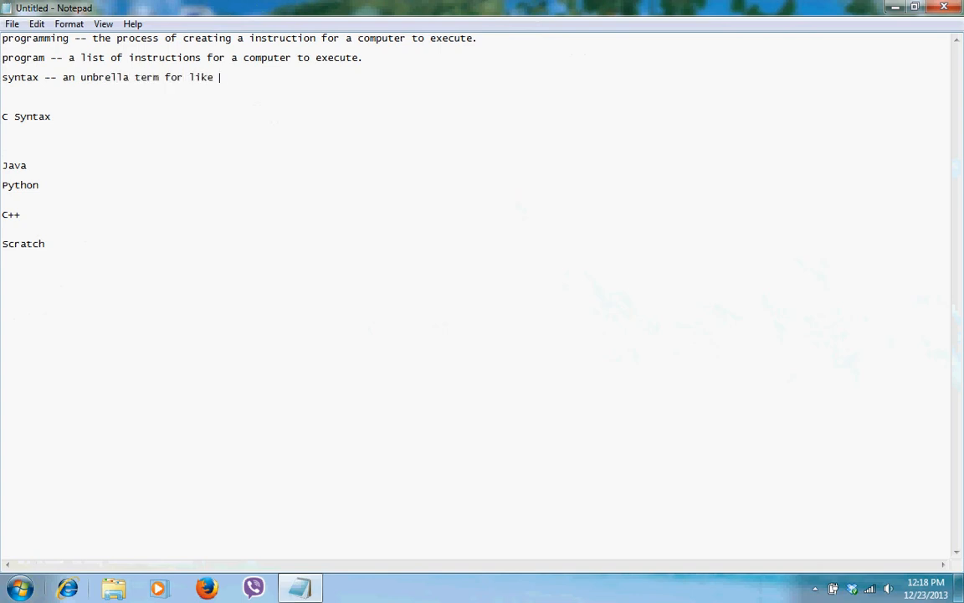
{"action": "type", "text": "instruction"}
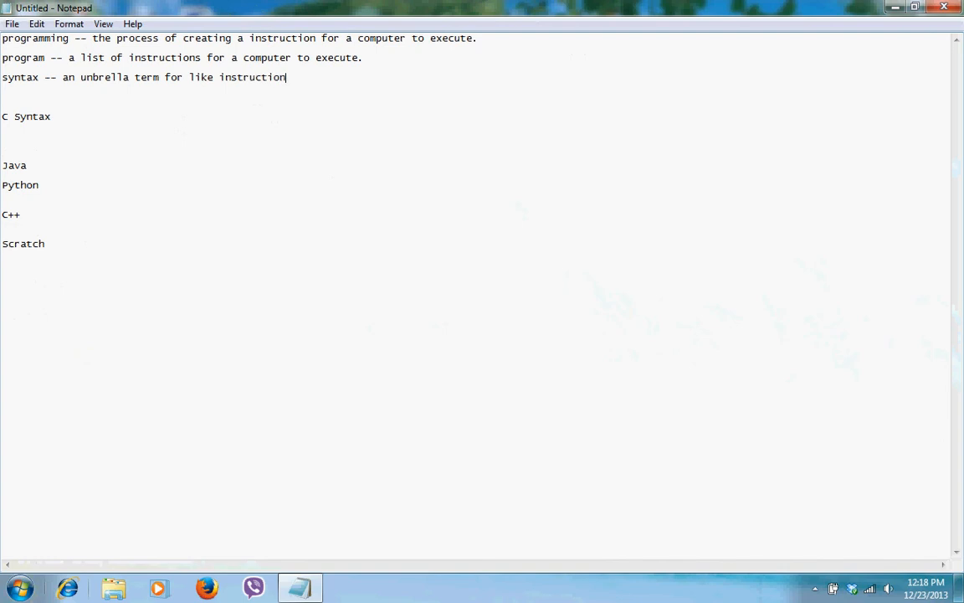
{"action": "type", "text": "s."}
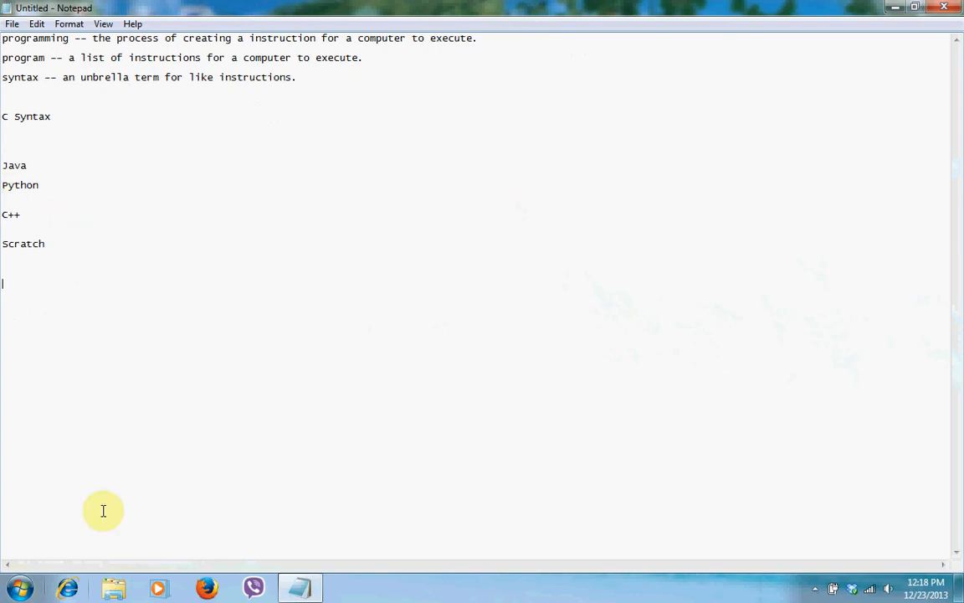
Jot the 'if else' and 'do exi' keyword examples, then select them for removal.
{"action": "type", "text": "if else"}
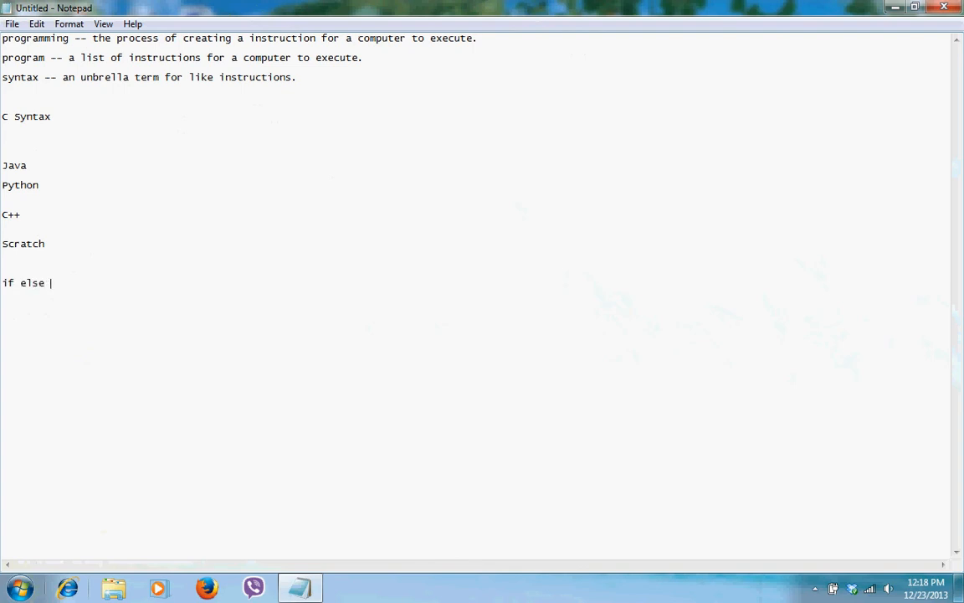
{"action": "mouse_move", "coordinate": [127, 297]}
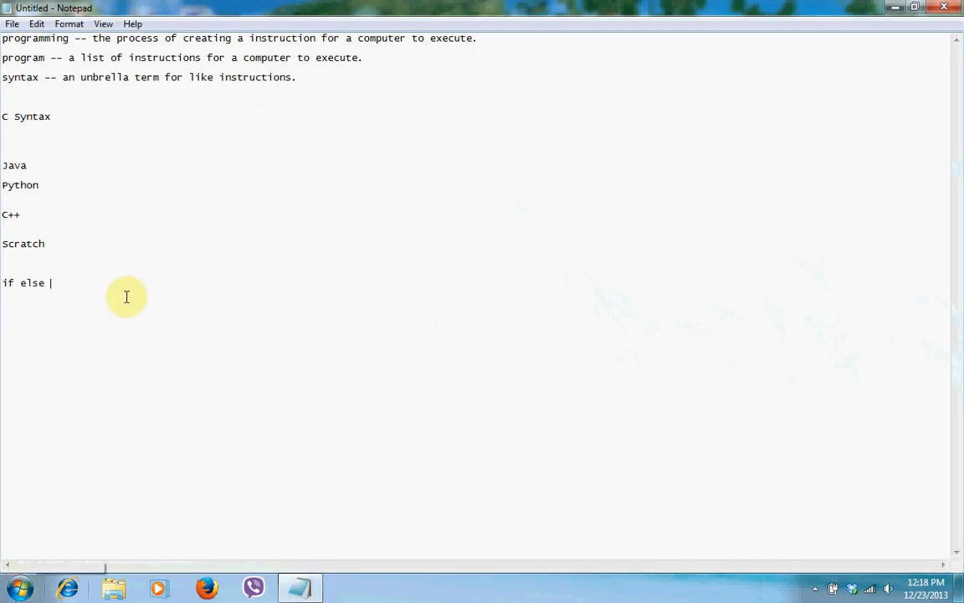
{"action": "type", "text": "do exit"}
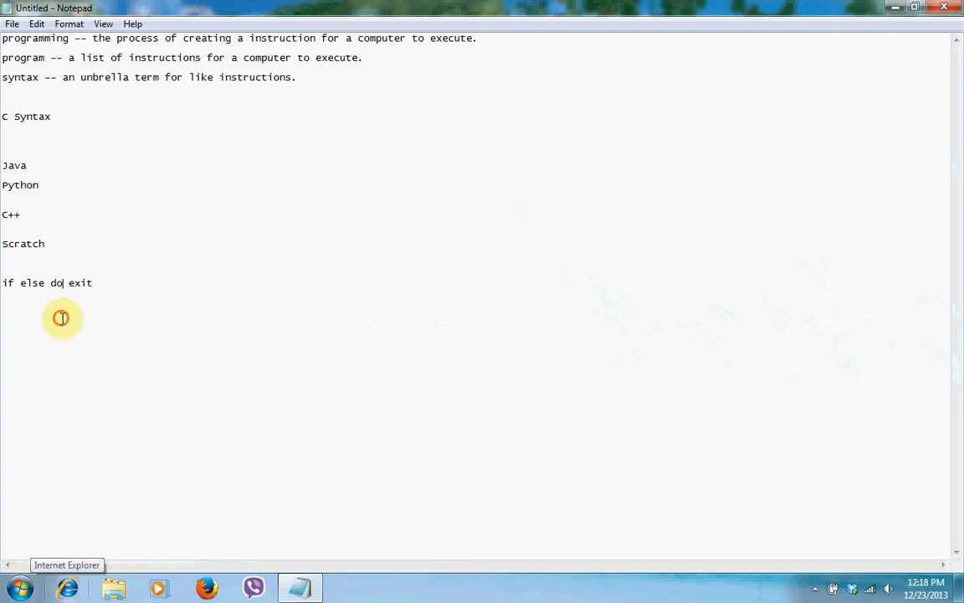
{"action": "double_click", "coordinate": [19, 185]}
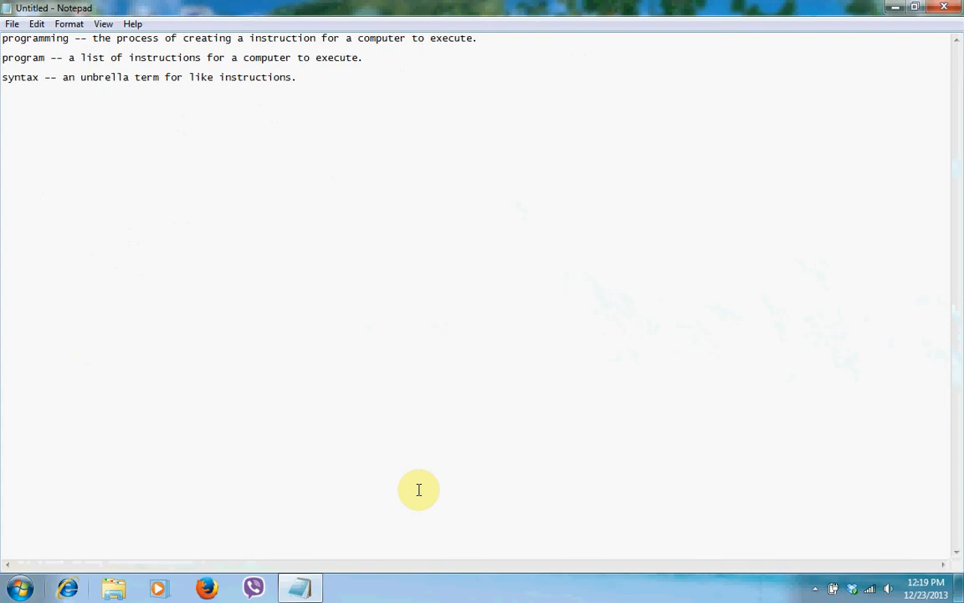
Write 'IDE -- Intergraded Development Eviroment.' as the fourth definition.
{"action": "type", "text": "ID"}
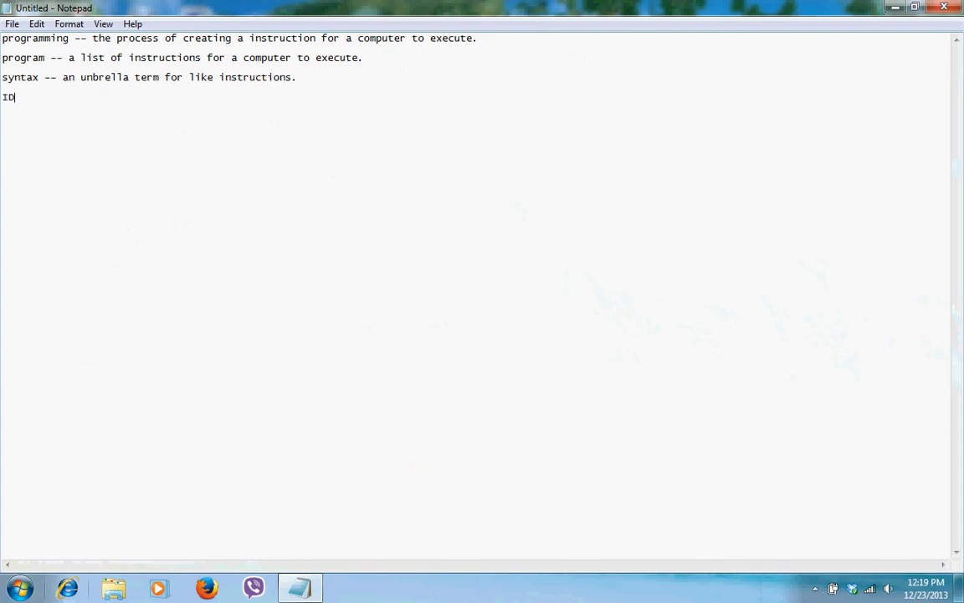
{"action": "type", "text": "E --"}
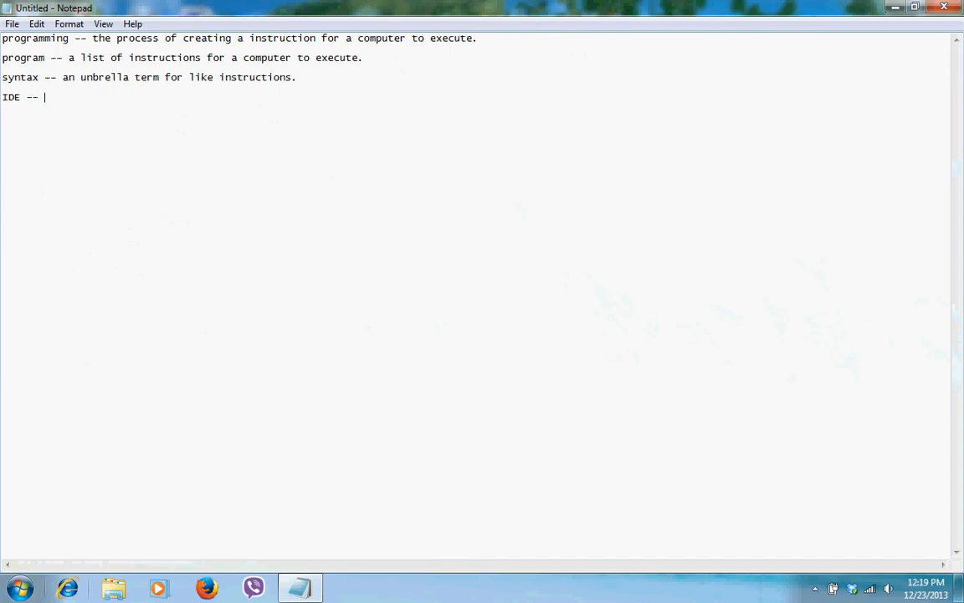
{"action": "type", "text": "Inte"}
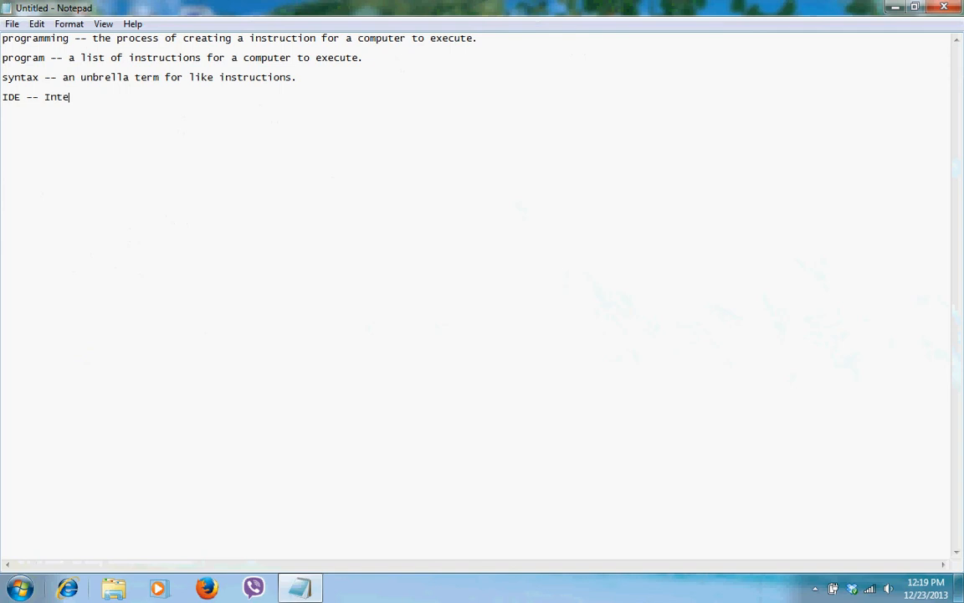
{"action": "type", "text": "rgraded"}
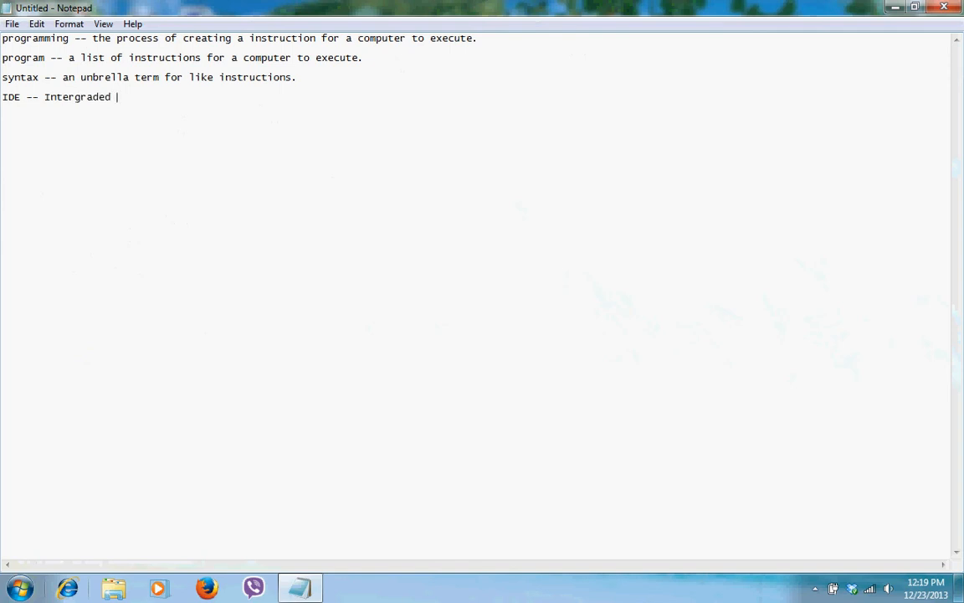
{"action": "type", "text": "Develop"}
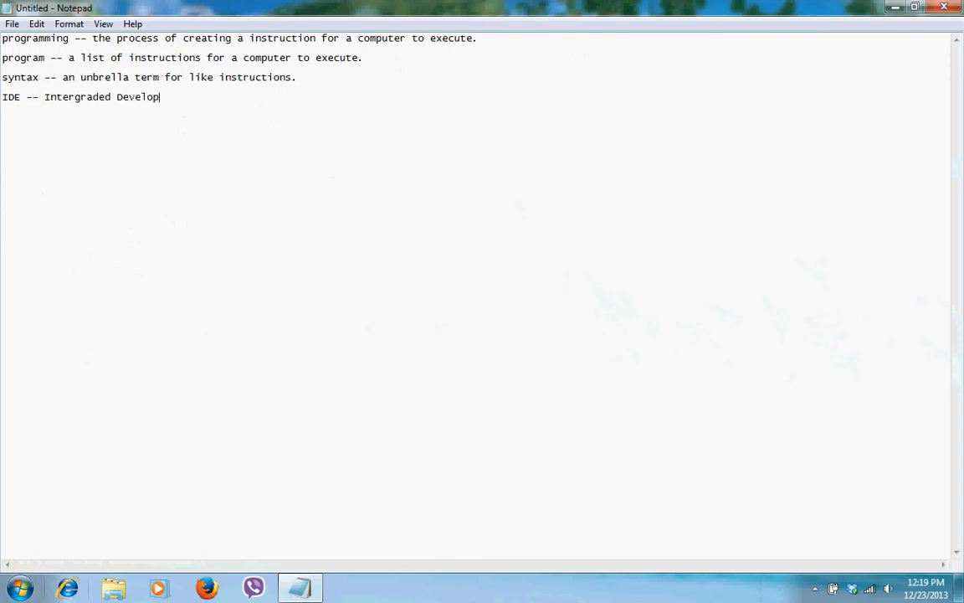
{"action": "type", "text": "ment Ev"}
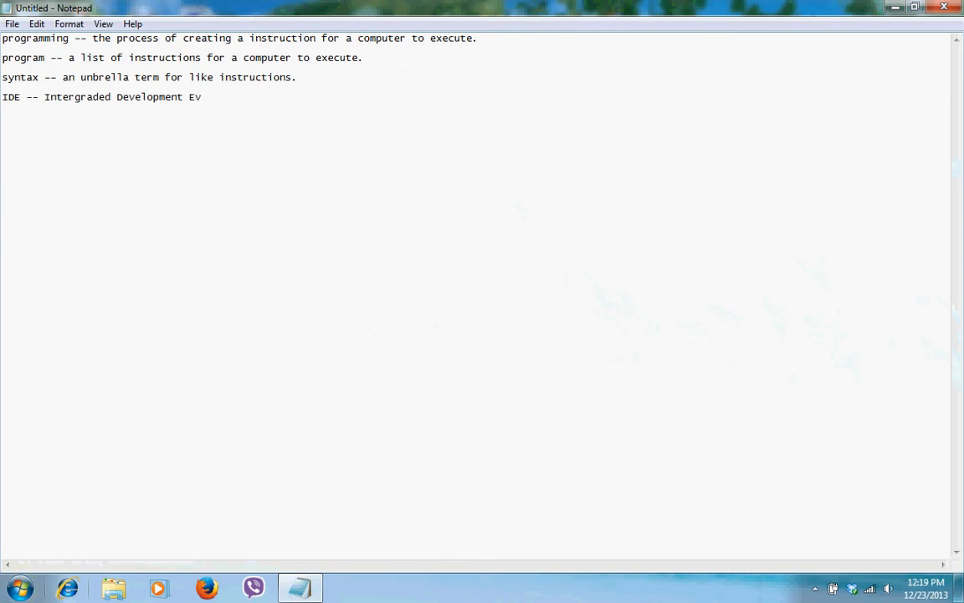
{"action": "type", "text": "iroment."}
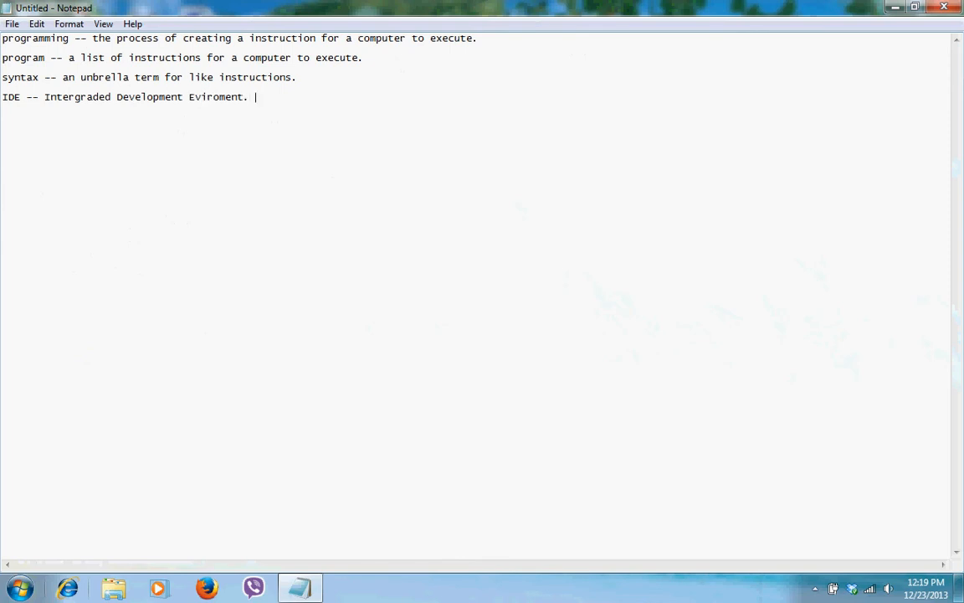
{"action": "mouse_move", "coordinate": [182, 92]}
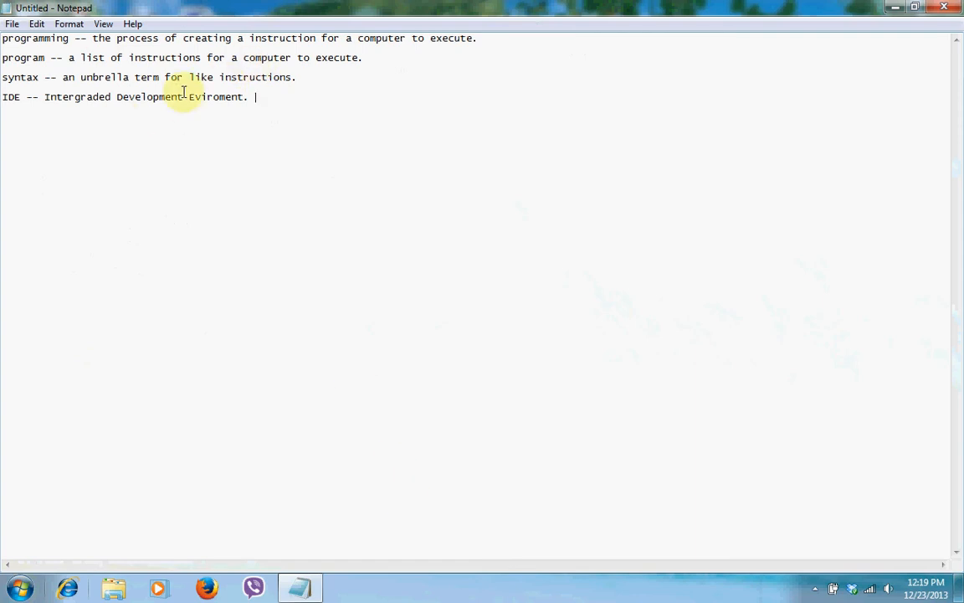
{"action": "type", "text": "n"}
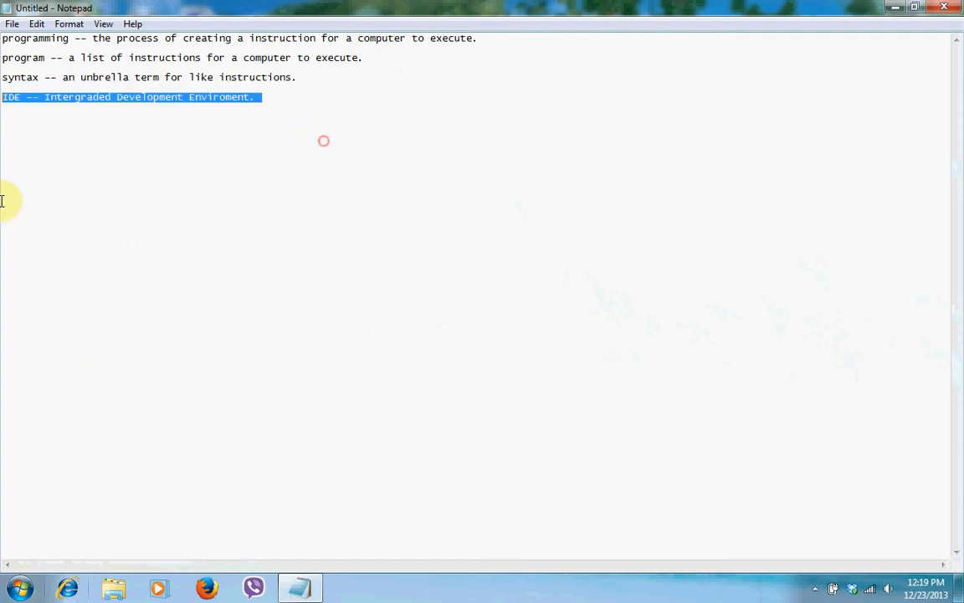
Deselect the IDE line and enter the test string 'asdfasdfasdfasdfasdf'.
{"action": "left_click", "coordinate": [261, 97]}
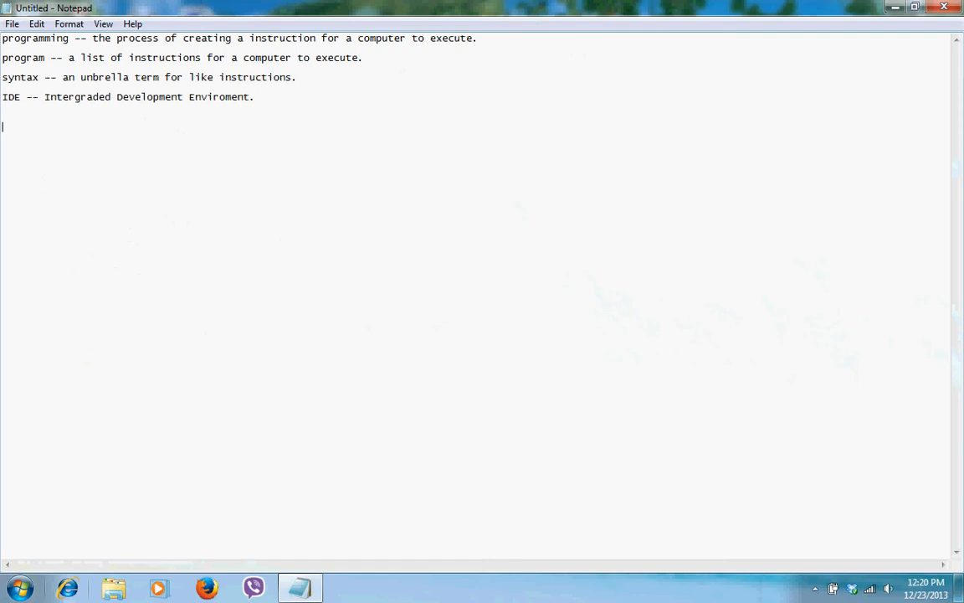
{"action": "type", "text": "asdfasdfasdfasdfasdf"}
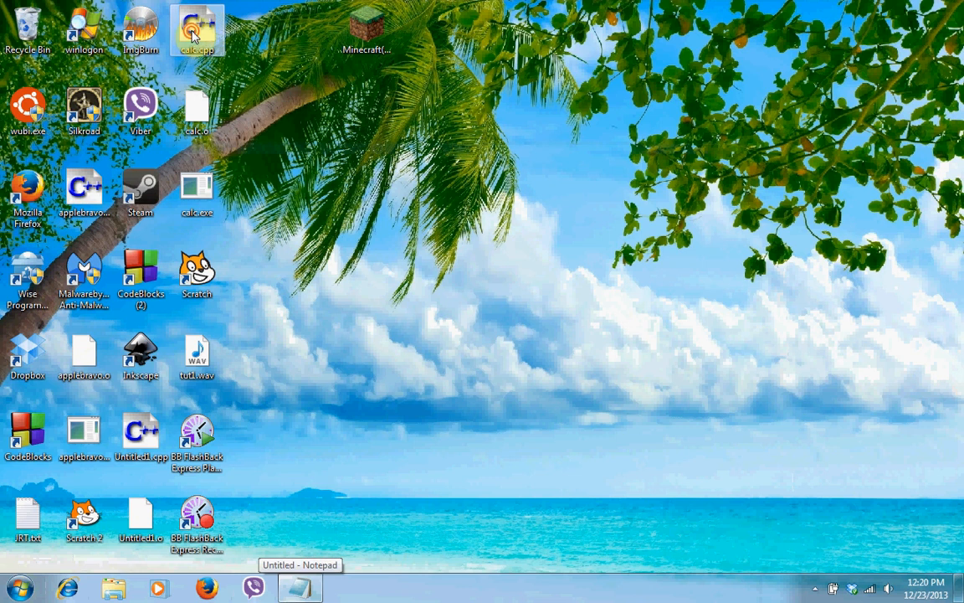
{"action": "double_click", "coordinate": [198, 30]}
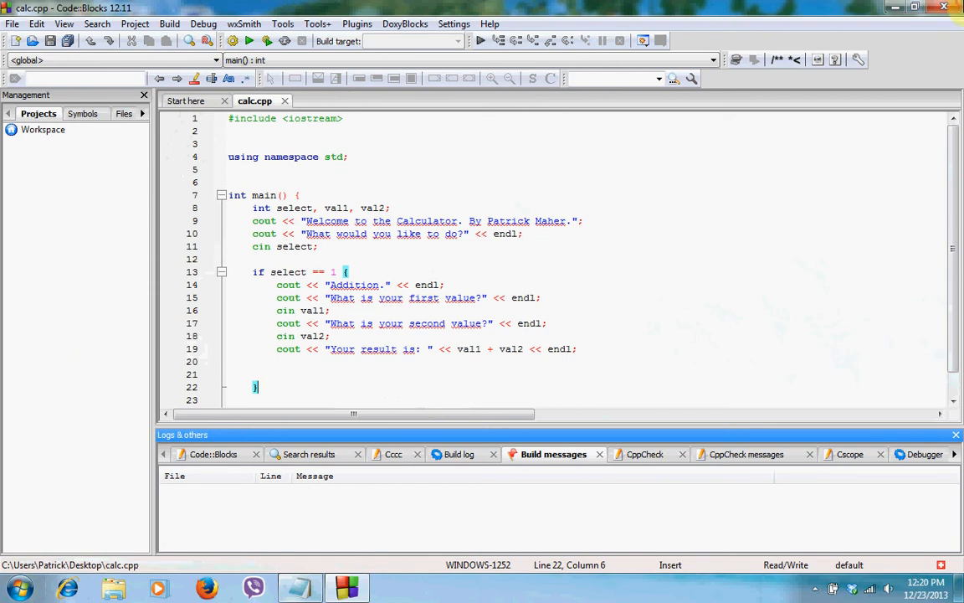
{"action": "left_click", "coordinate": [894, 7]}
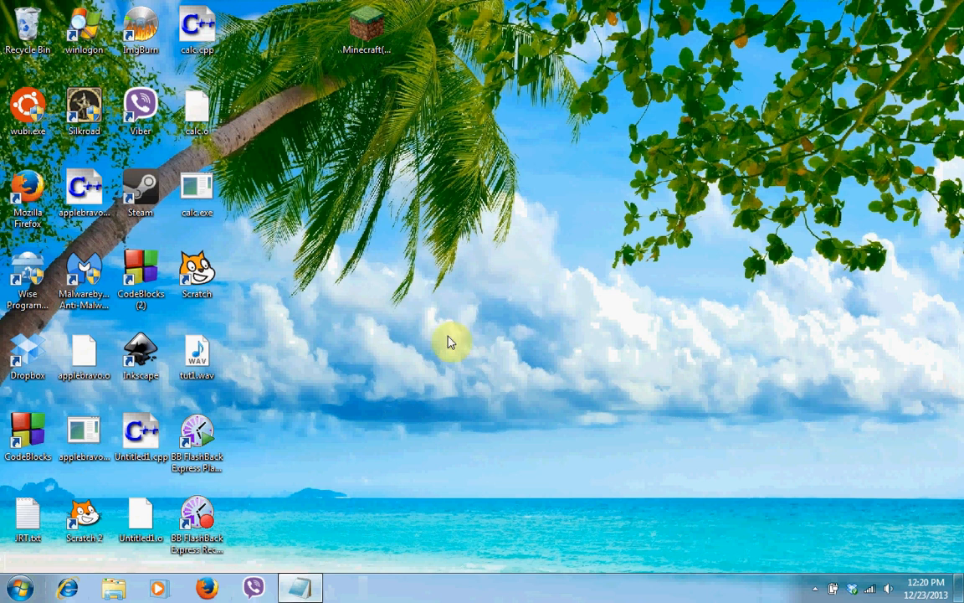
{"action": "left_click", "coordinate": [299, 586]}
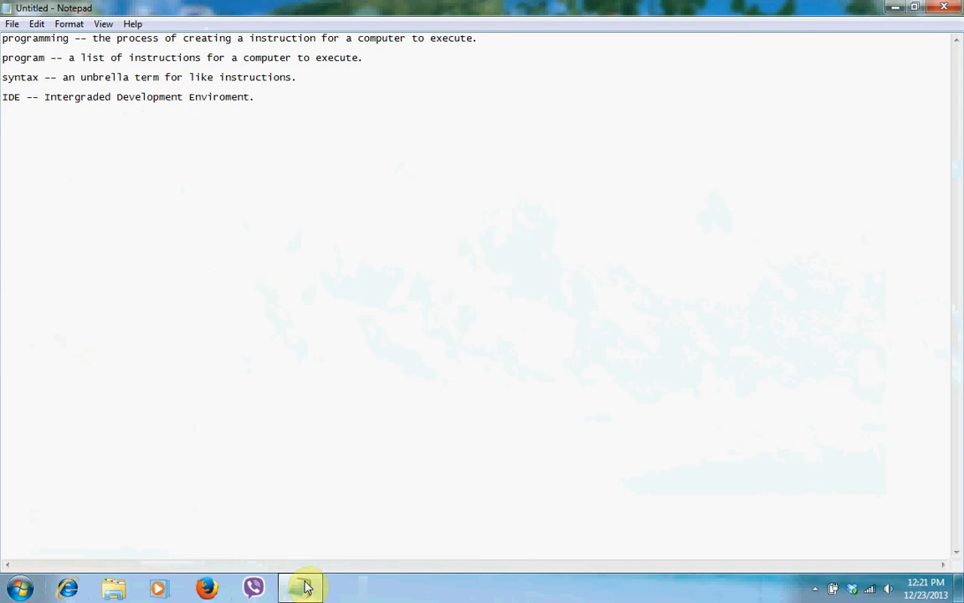
Add a fresh blank line below the four definitions.
{"action": "key", "text": "enter"}
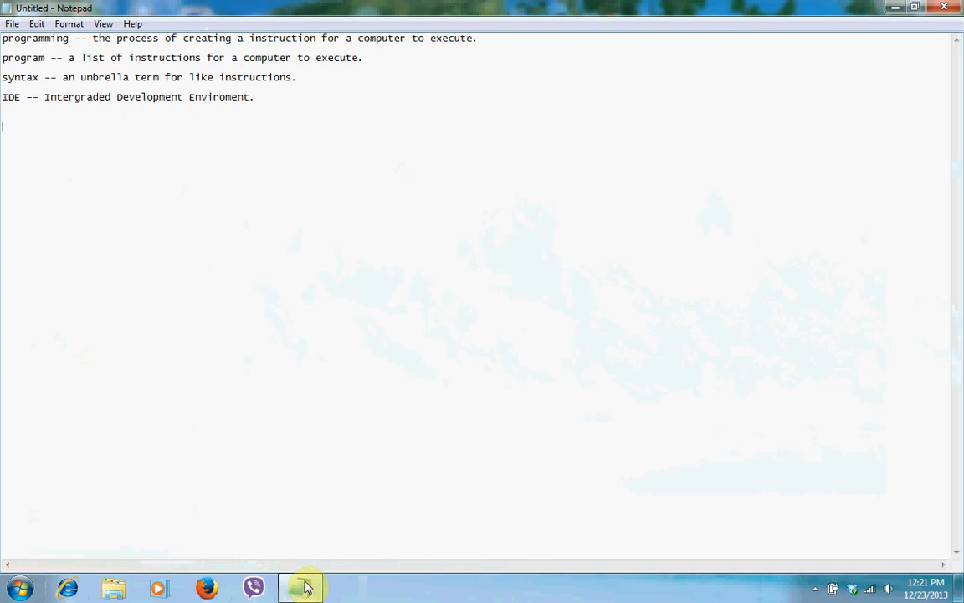